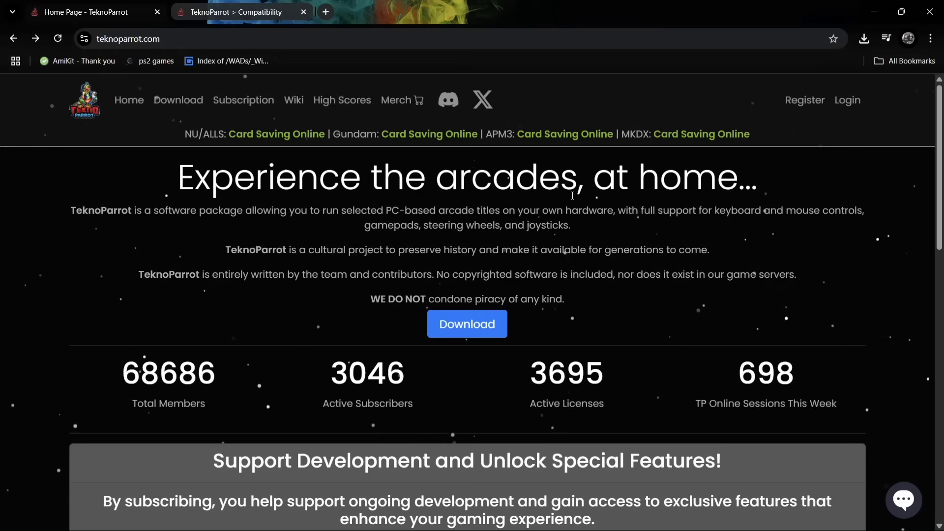
Download TPBootstrapper.zip from the TeknoParrot download page and open the archive
left_click(467, 324)
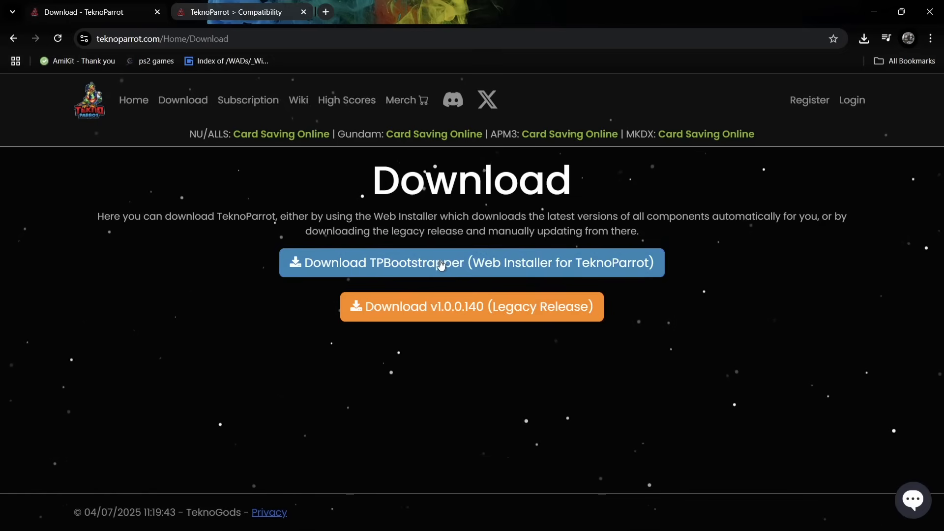
mouse_move(487, 269)
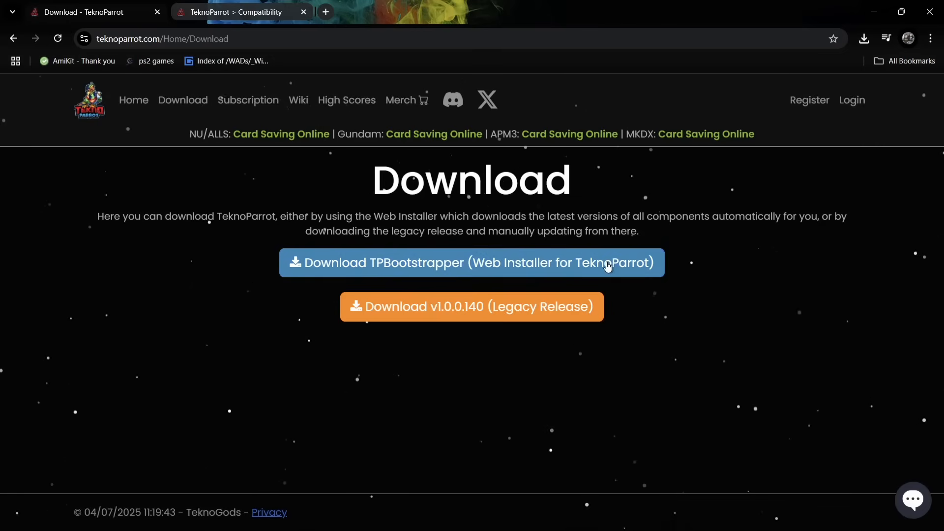
left_click(472, 263)
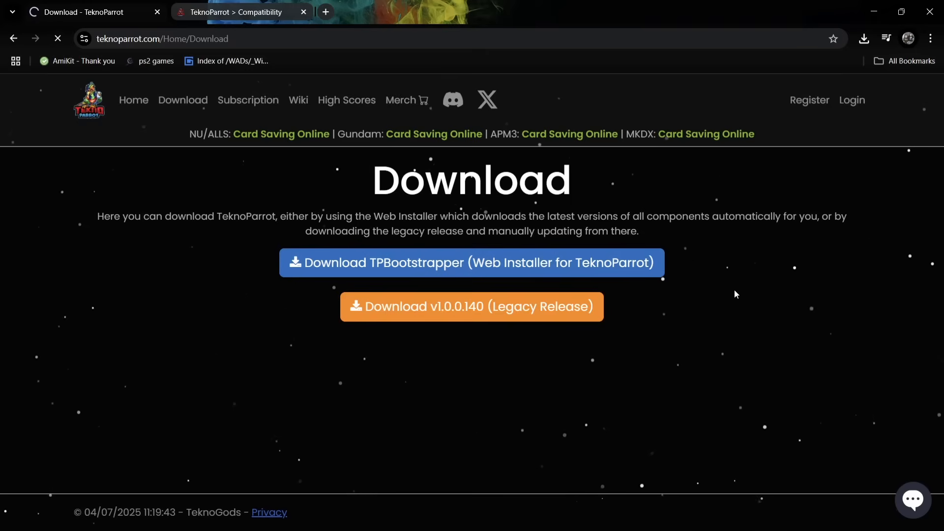
left_click(471, 263)
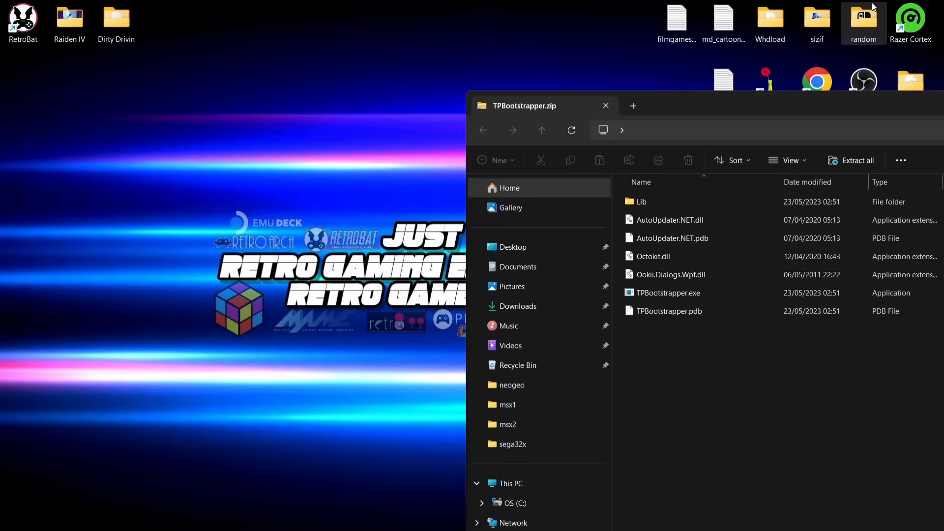
mouse_move(335, 179)
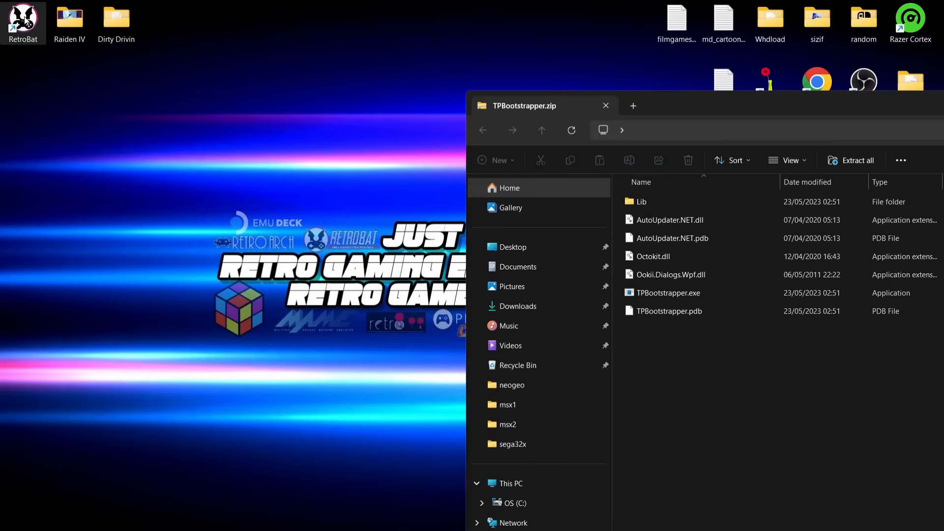
Go from the RetroBat shortcut's file location to the empty emulators\teknoparrot folder
right_click(23, 22)
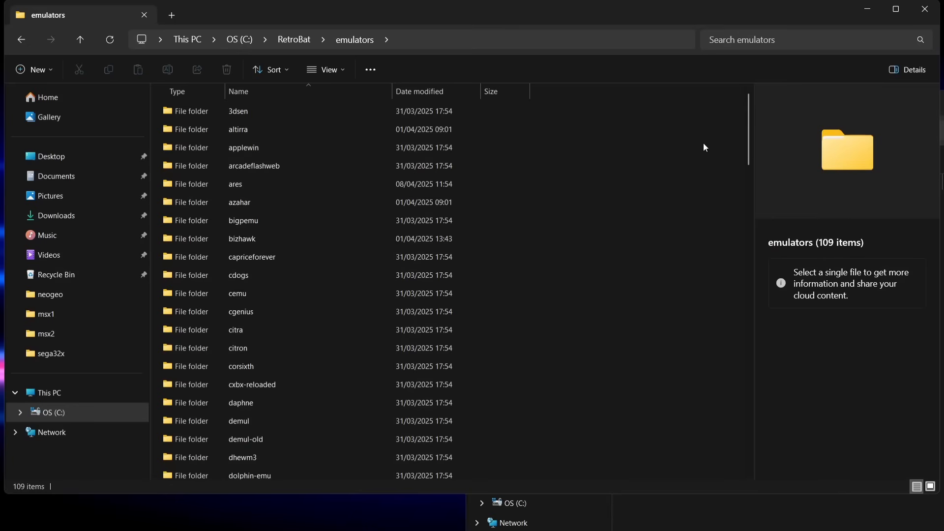
scroll("down", 3)
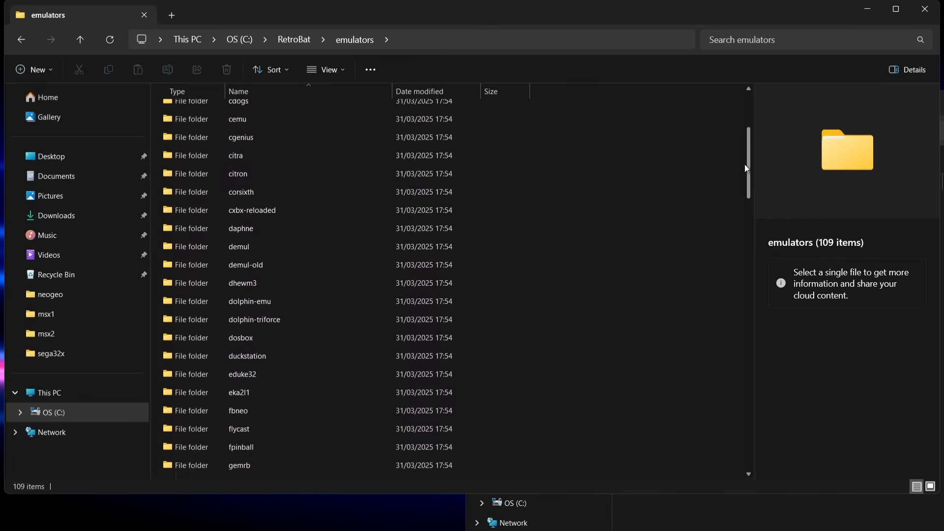
scroll("down", 3)
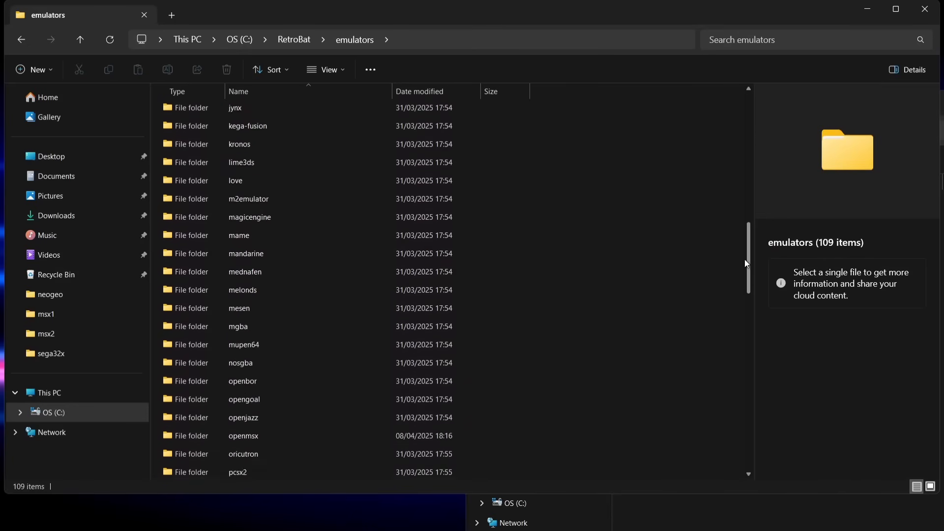
scroll("down", 3)
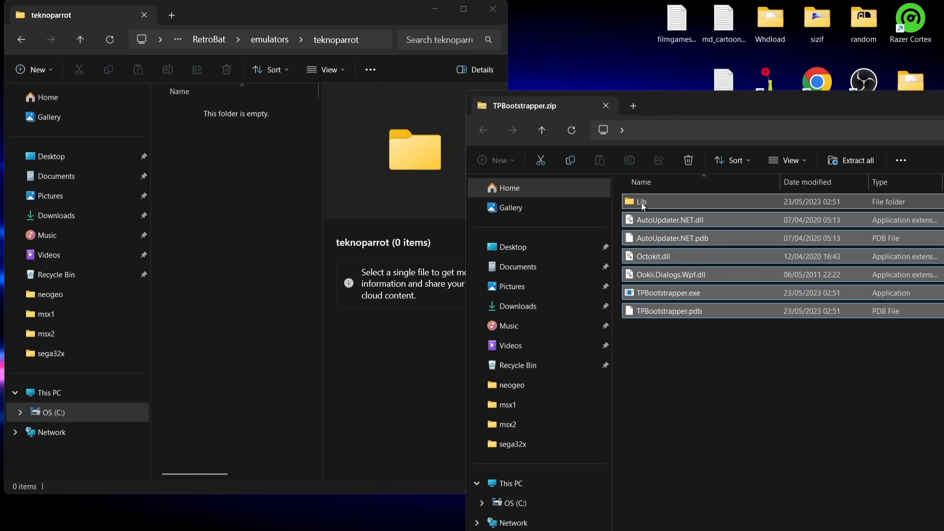
mouse_move(644, 205)
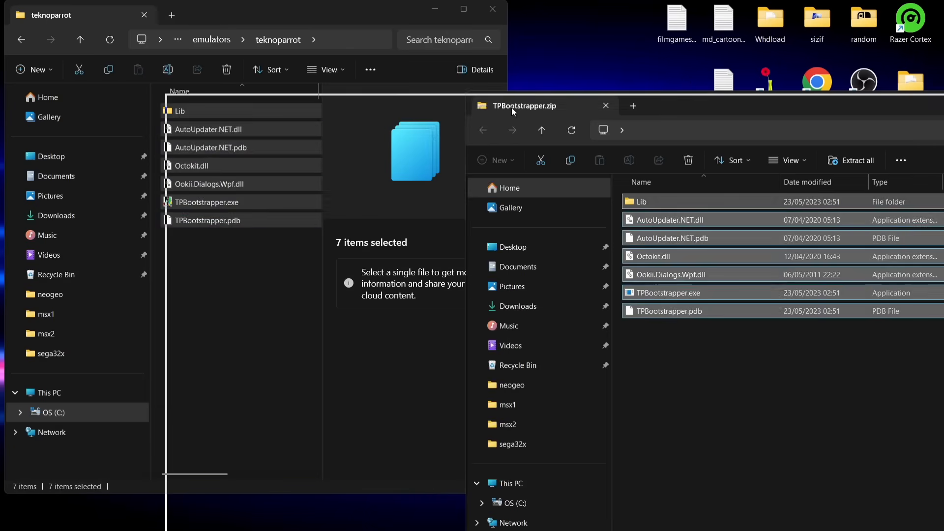
Close the zip window and select the copied TPBootstrapper.exe in the teknoparrot folder
left_click(605, 105)
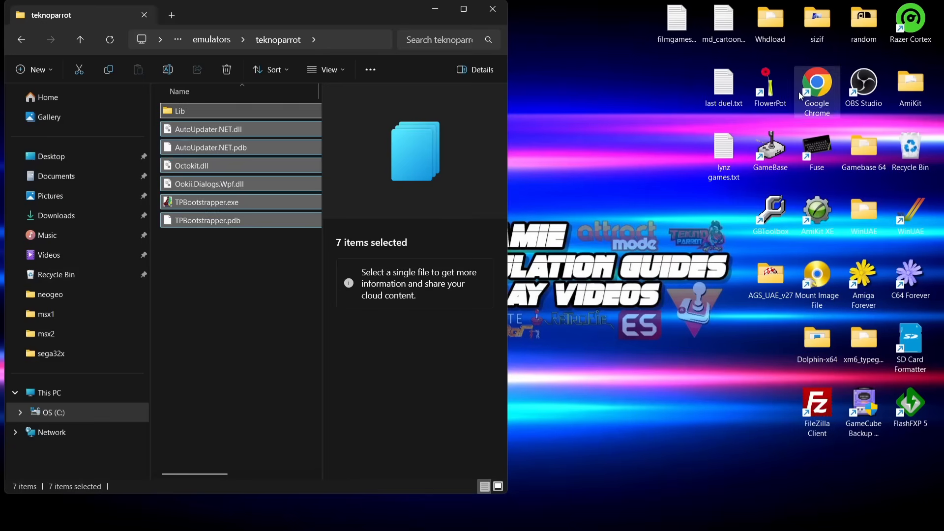
mouse_move(229, 202)
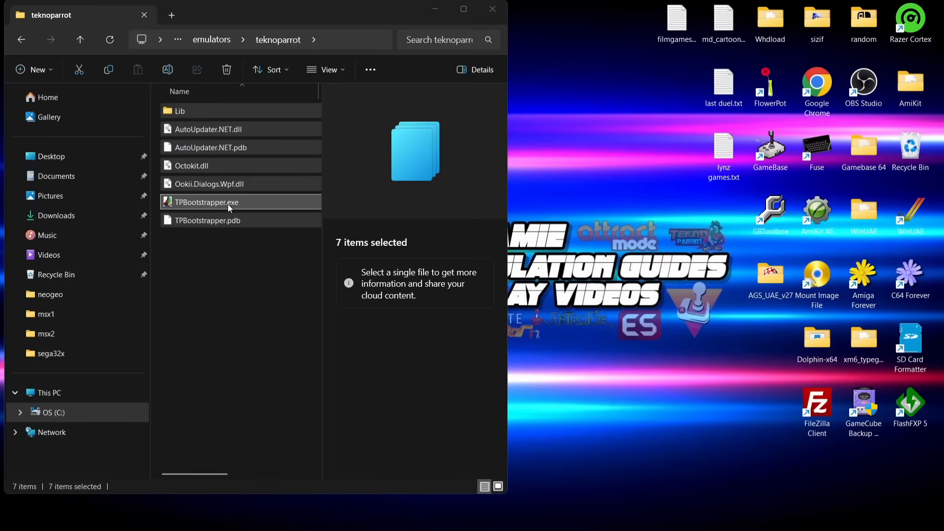
left_click(206, 202)
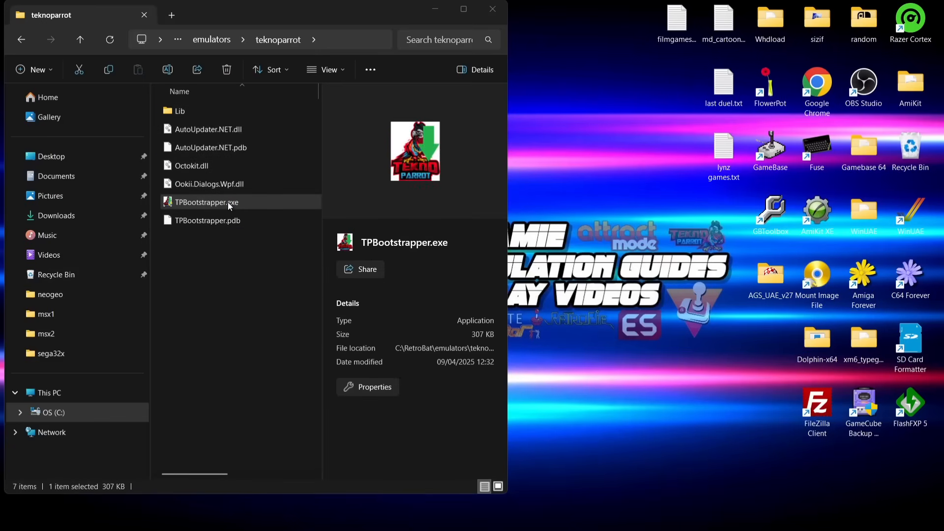
mouse_move(437, 328)
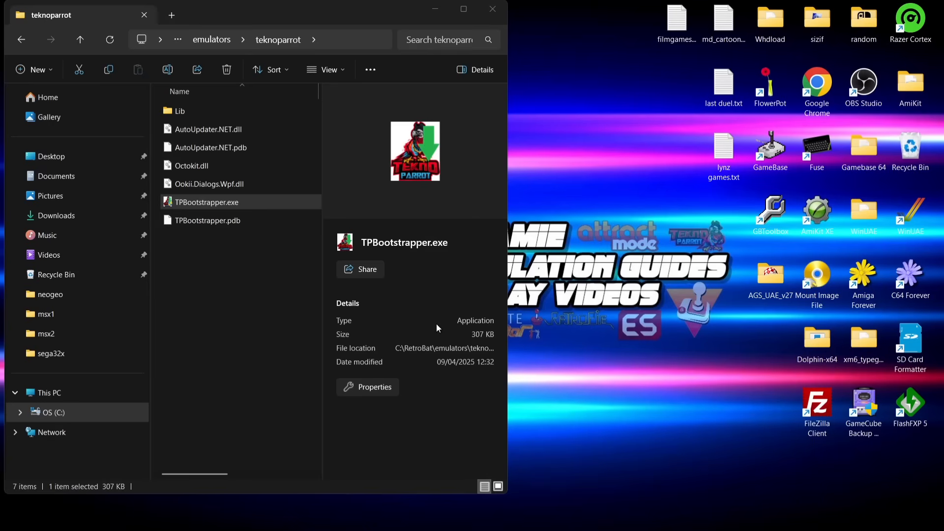
mouse_move(421, 370)
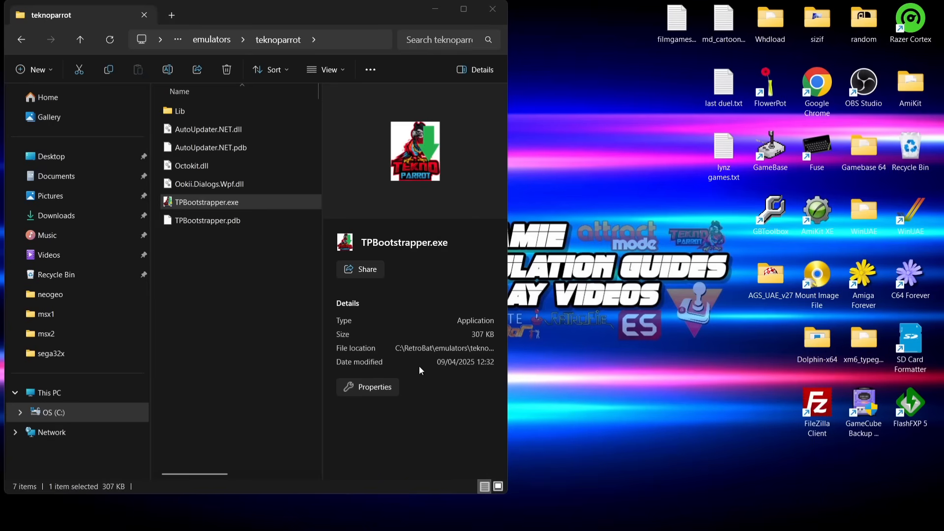
Run TPBootstrapper.exe and choose C:\RetroBat\emulators\teknoparrot as its download folder
double_click(207, 202)
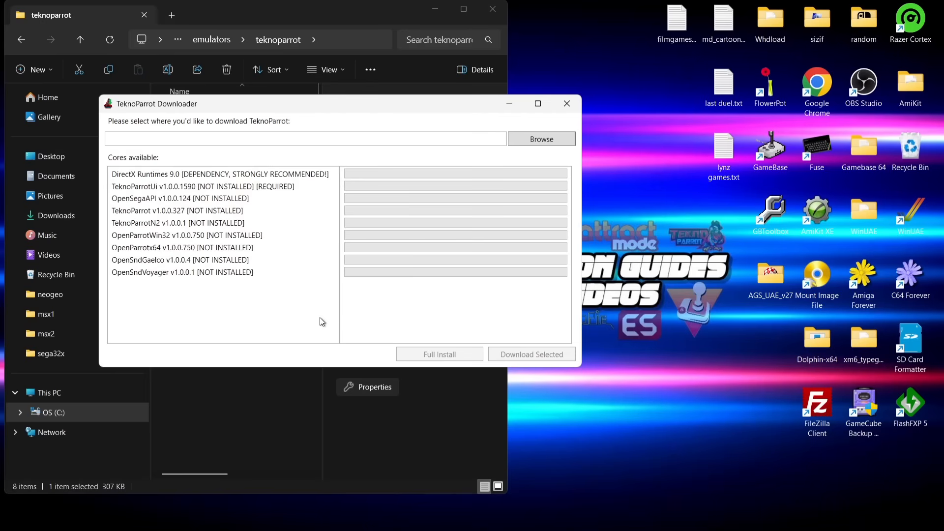
mouse_move(381, 294)
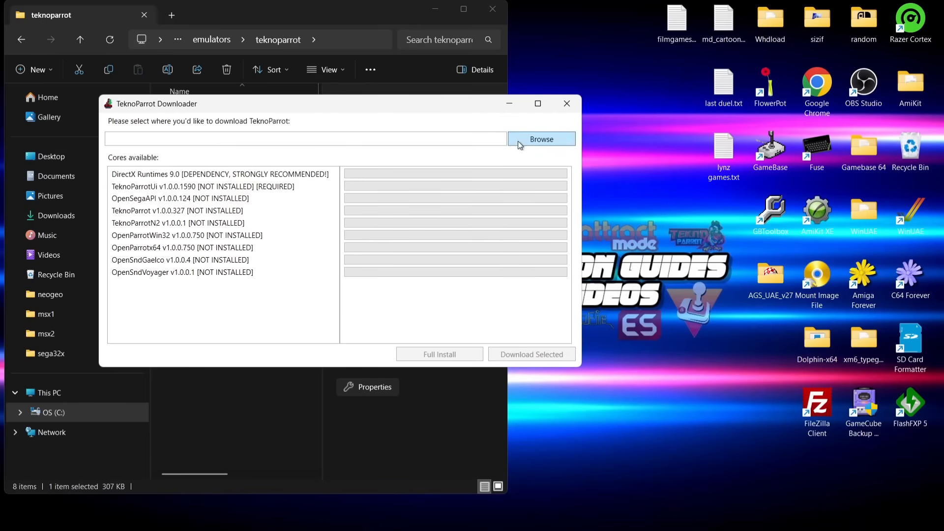
left_click(540, 139)
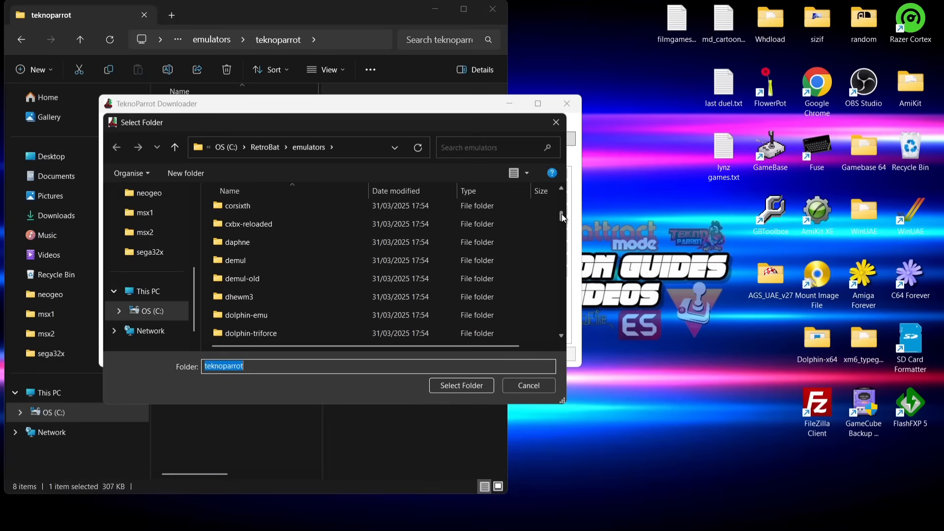
scroll("down", 3)
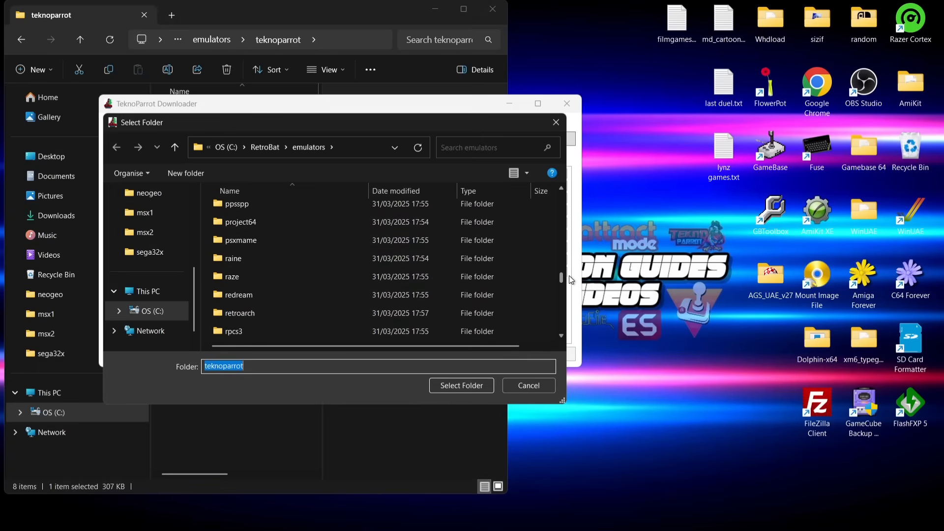
scroll("down", 3)
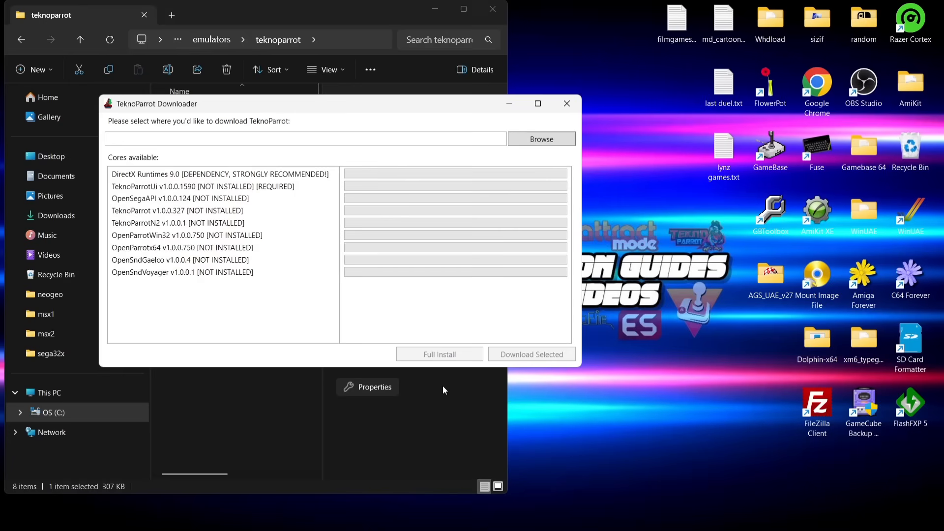
left_click(540, 139)
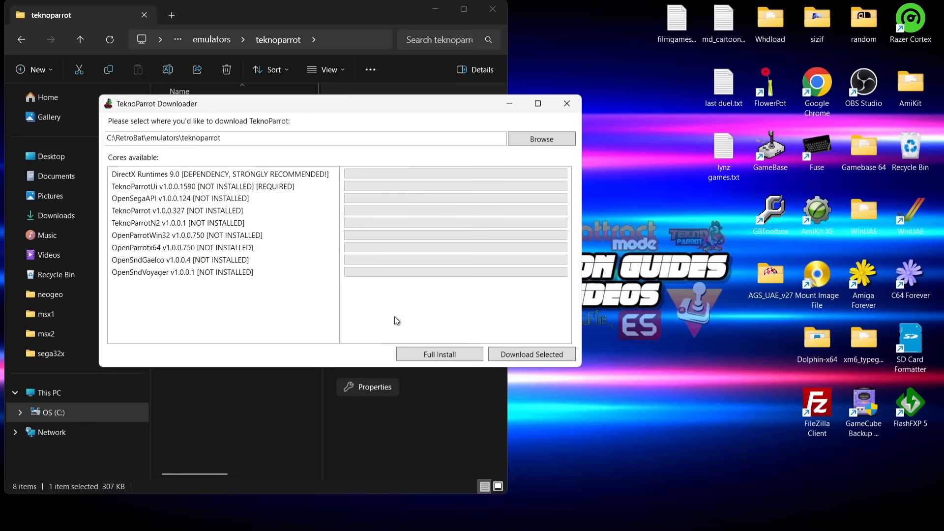
Full Install all nine cores and dismiss the Download complete message
left_click(439, 354)
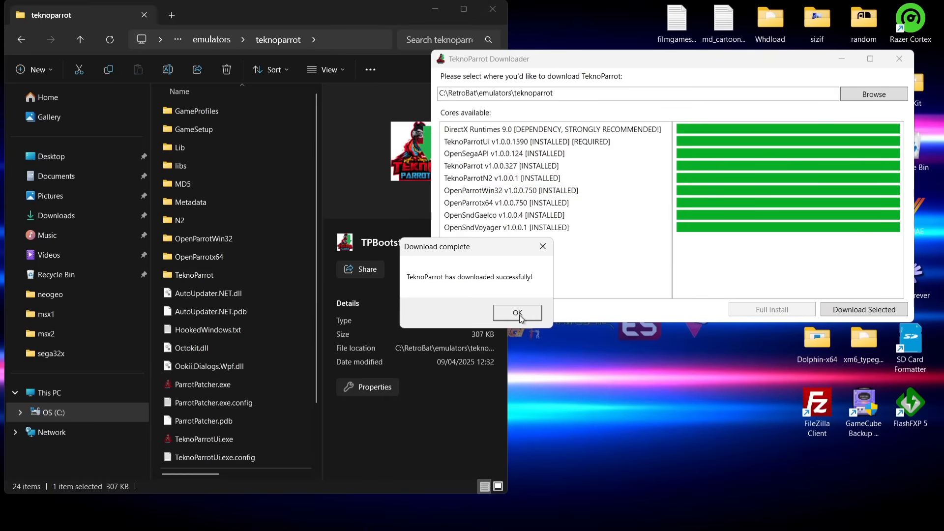
left_click(516, 313)
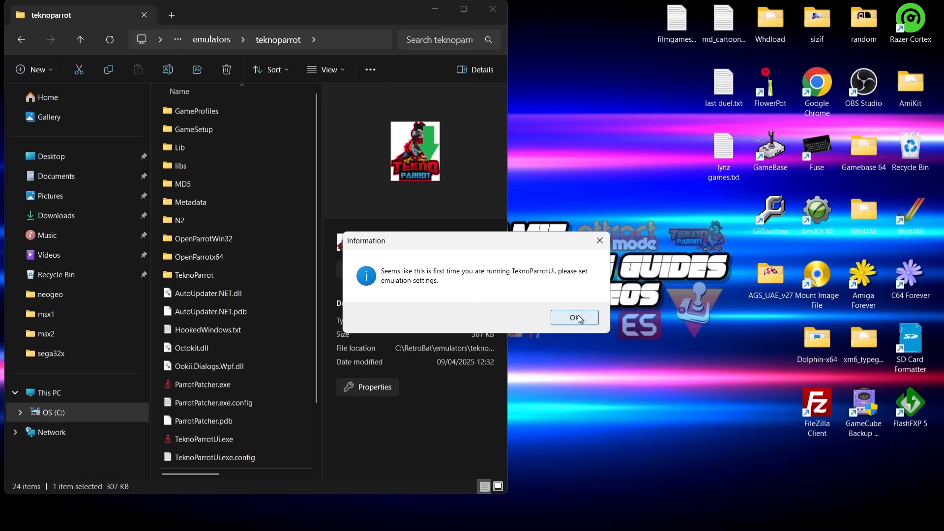
Dismiss the first-run notices, accept the privacy policy and terms, and agree to add a game
left_click(574, 317)
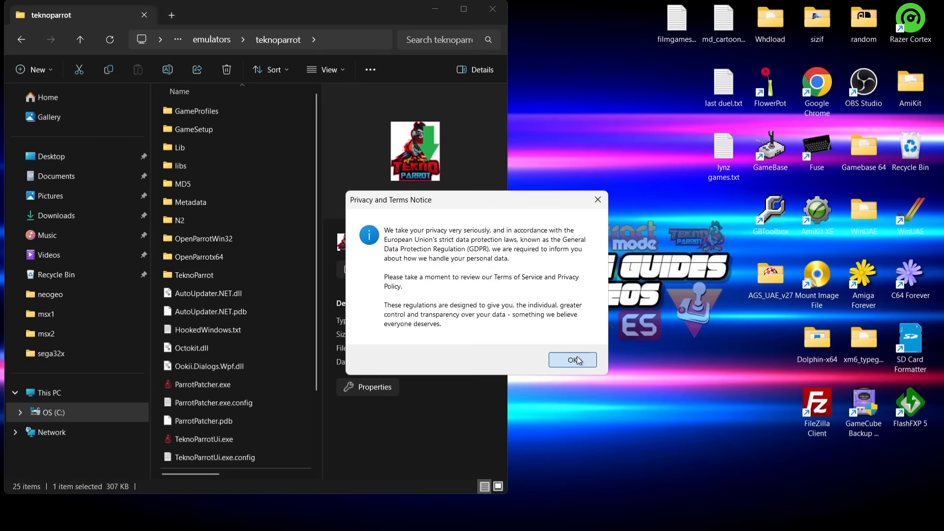
left_click(571, 360)
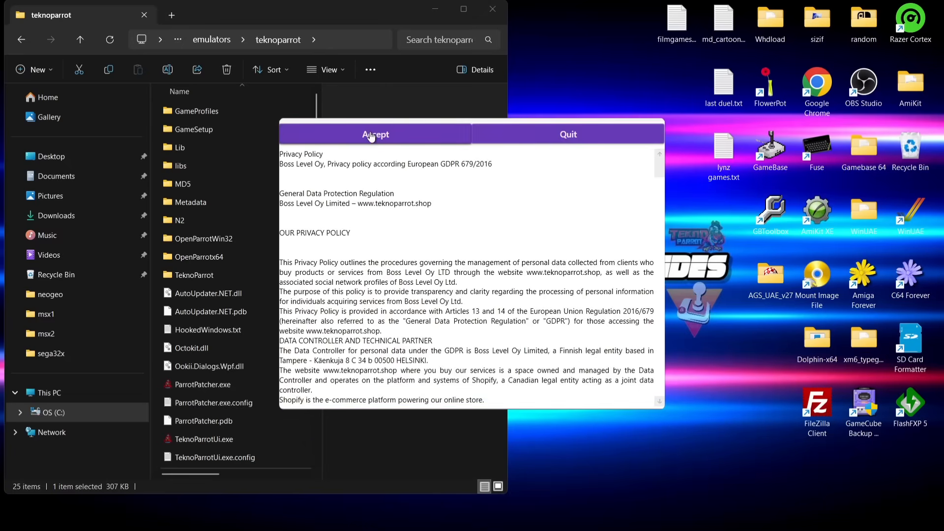
left_click(375, 135)
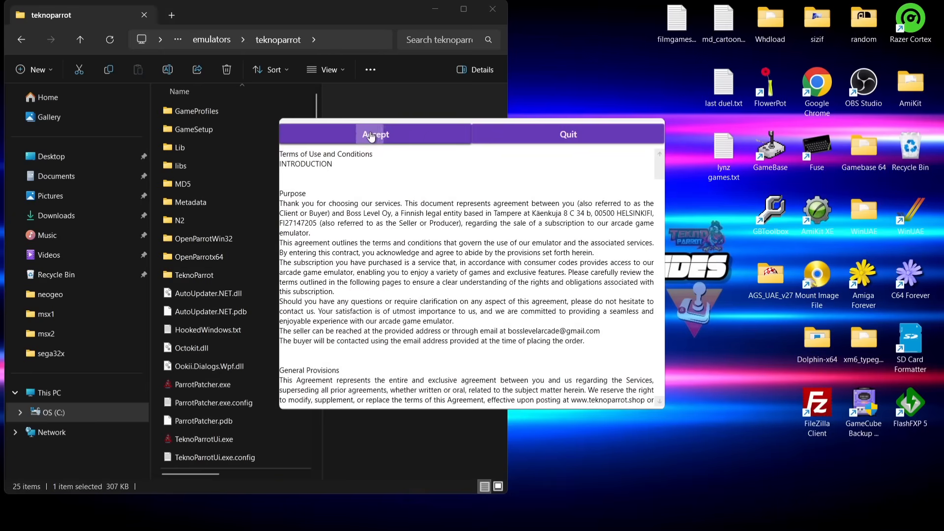
left_click(375, 135)
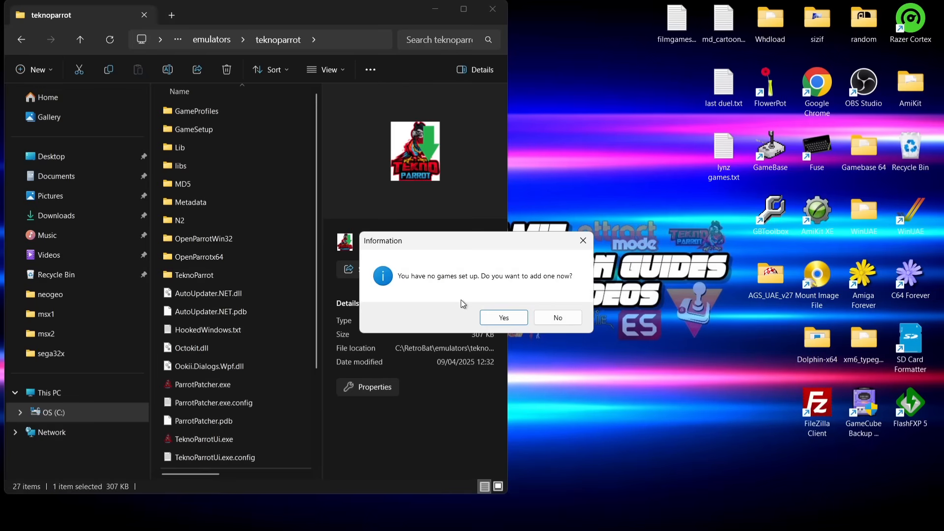
mouse_move(499, 292)
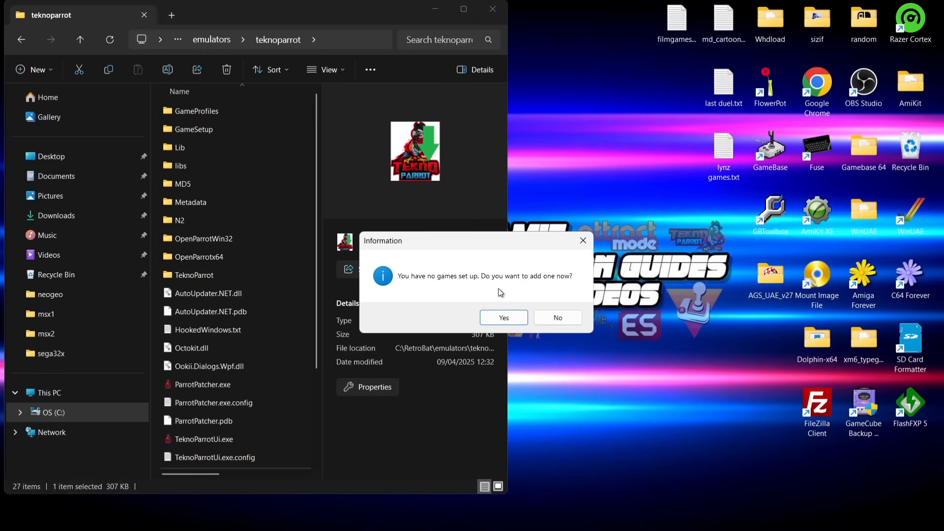
left_click(556, 318)
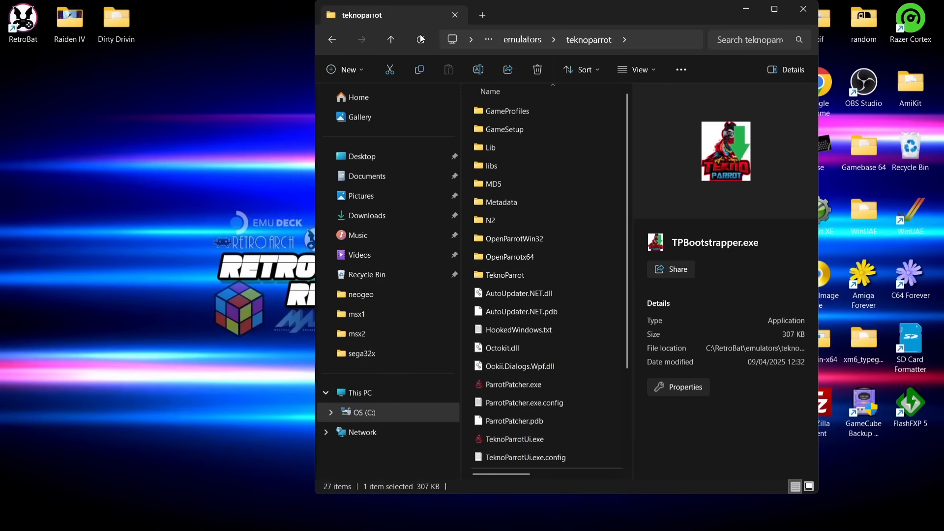
mouse_move(512, 56)
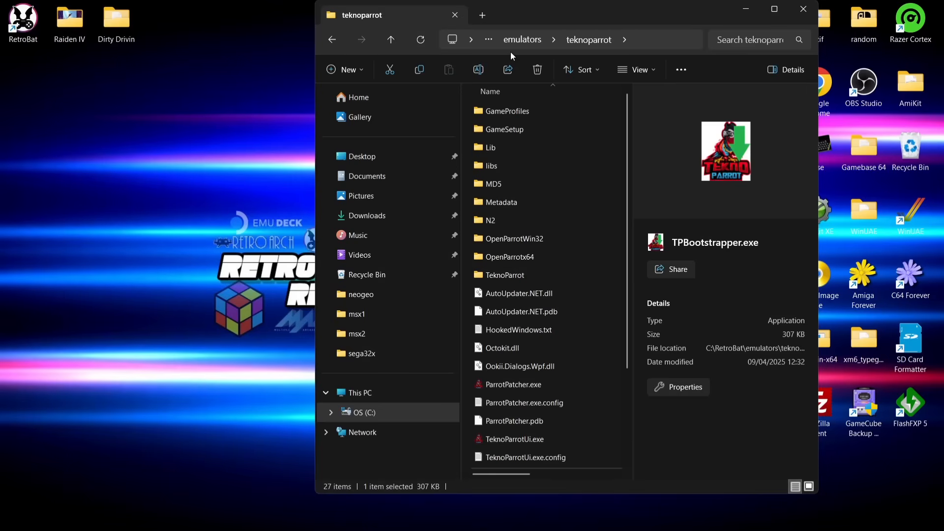
Open C:\RetroBat\roms\teknoparrot and drag the Dirty Drivin and Raiden IV folders in
left_click(332, 39)
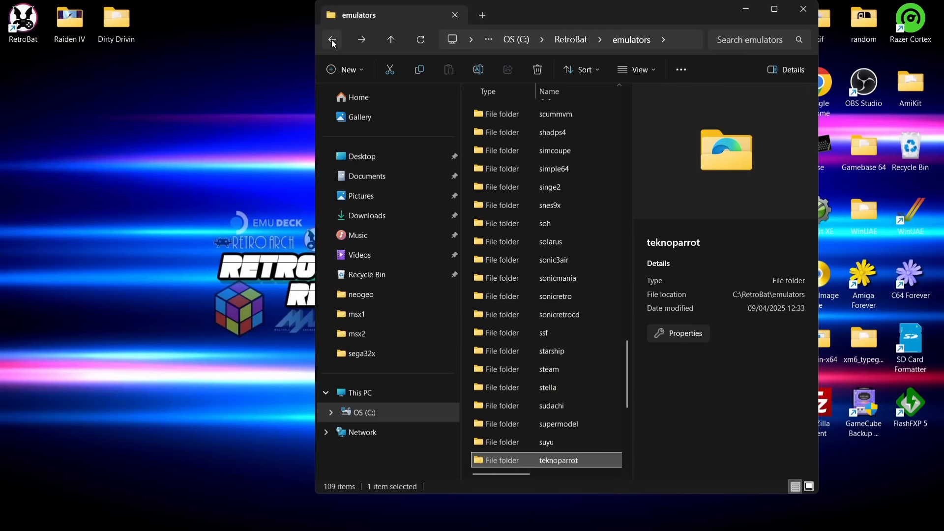
left_click(332, 39)
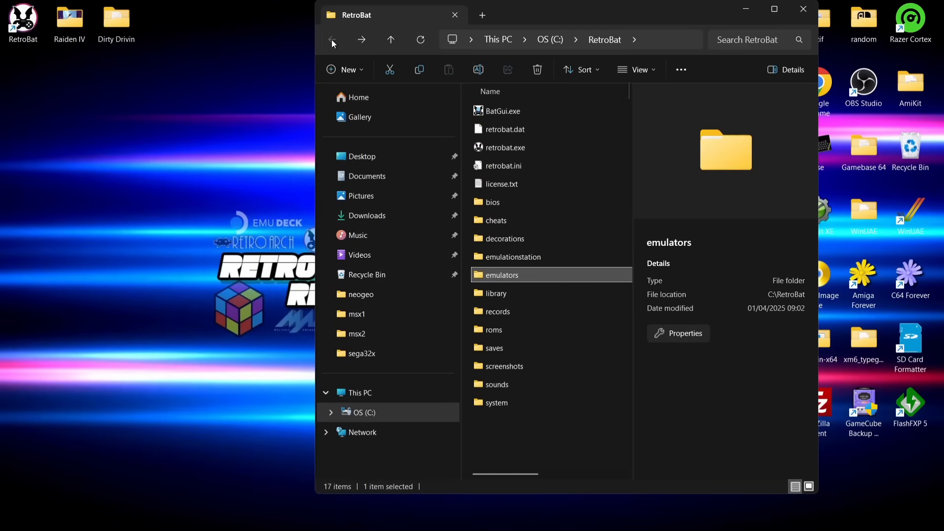
mouse_move(507, 343)
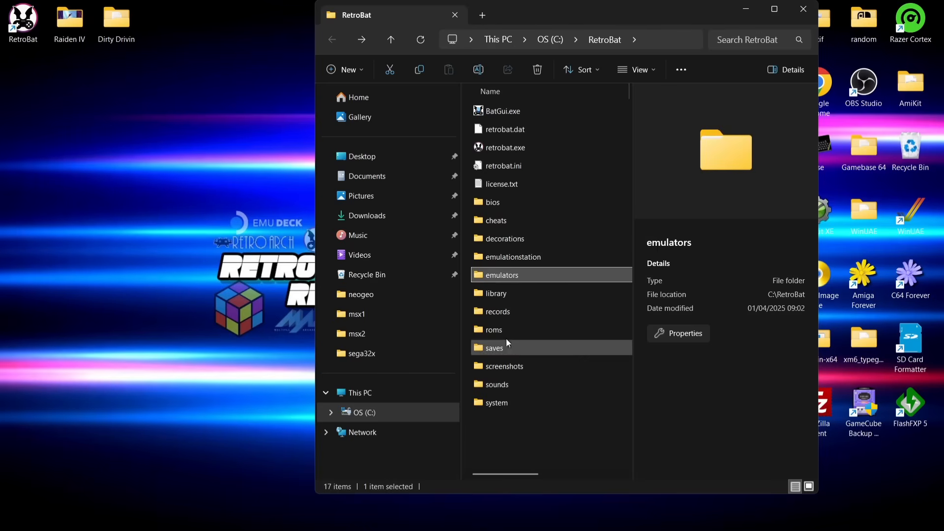
double_click(492, 329)
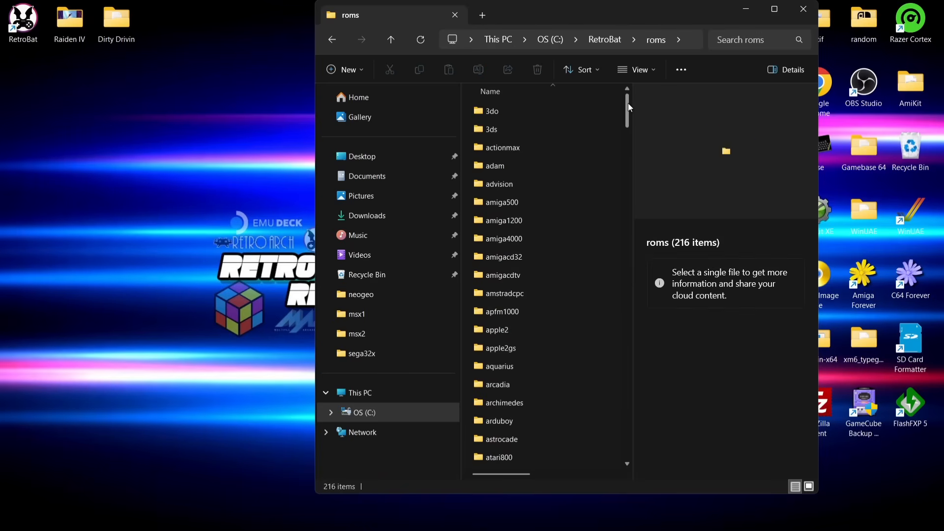
scroll("down", 3)
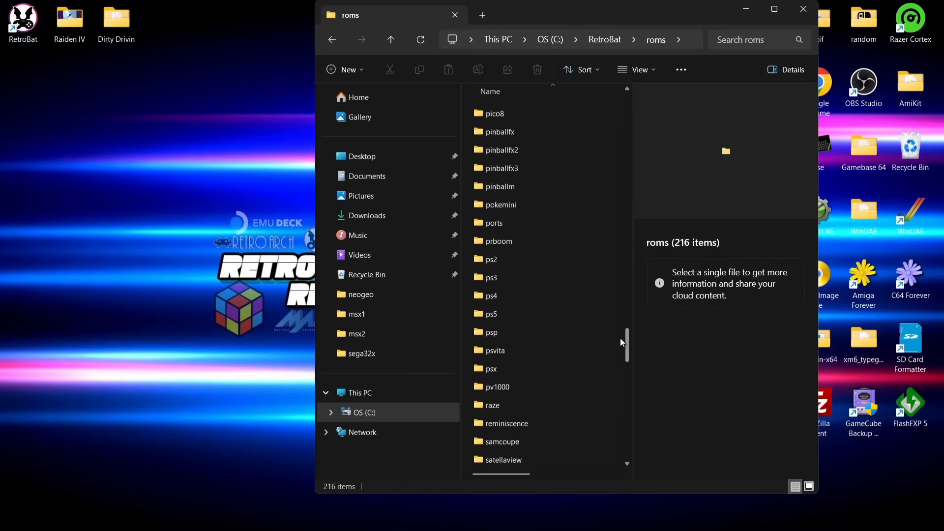
scroll("down", 3)
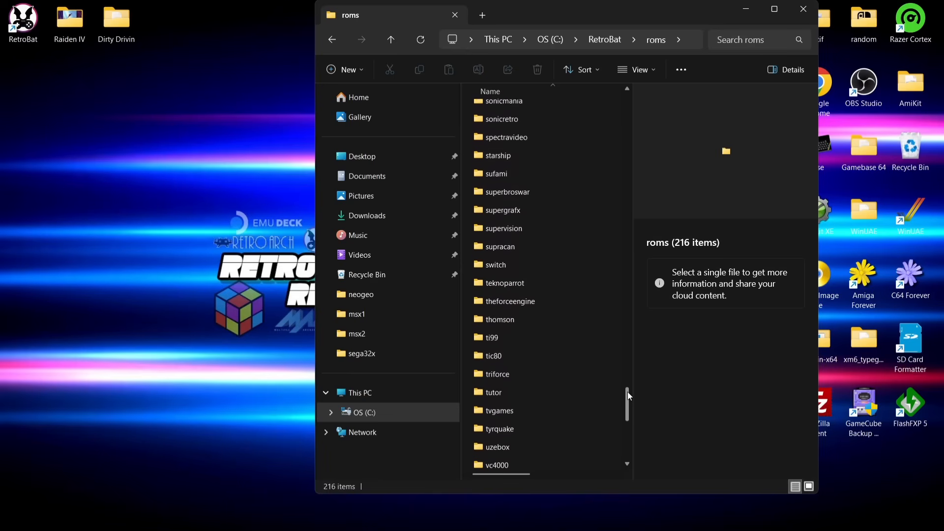
double_click(505, 282)
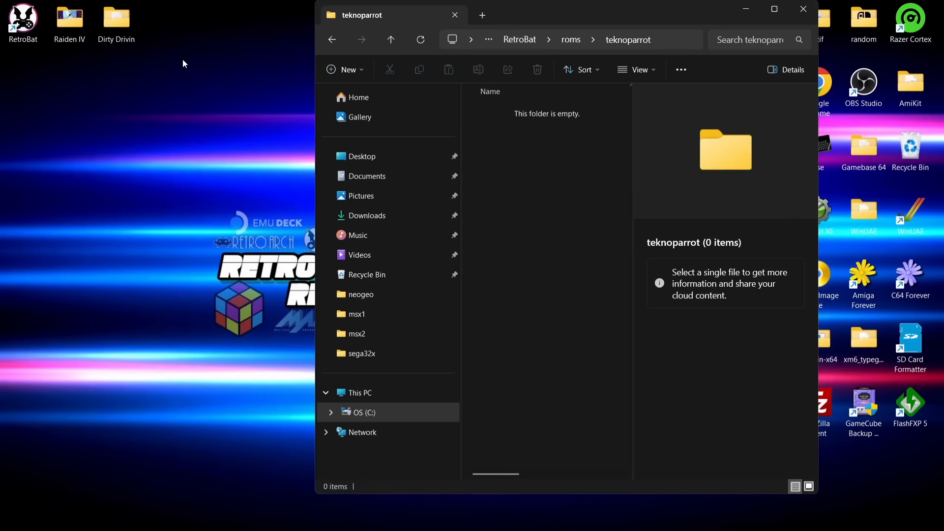
left_click(69, 18)
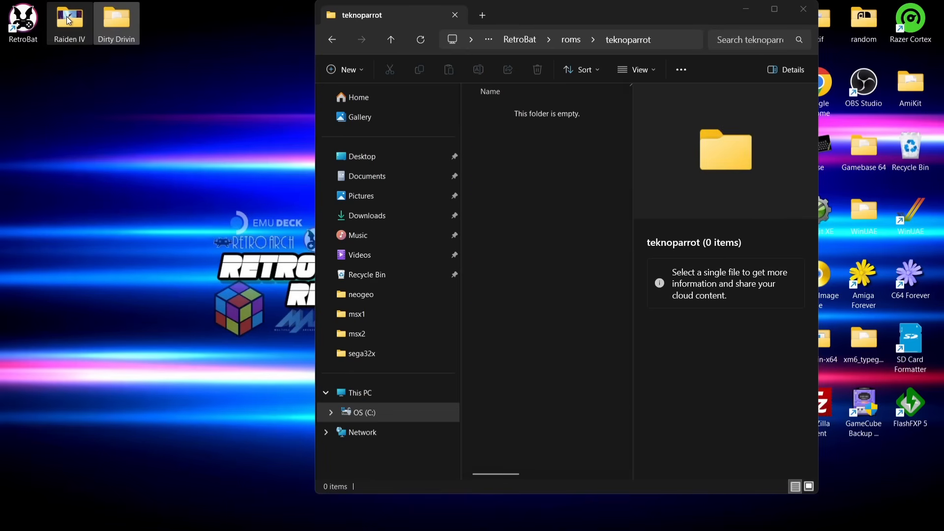
left_click_drag(70, 18, 511, 232)
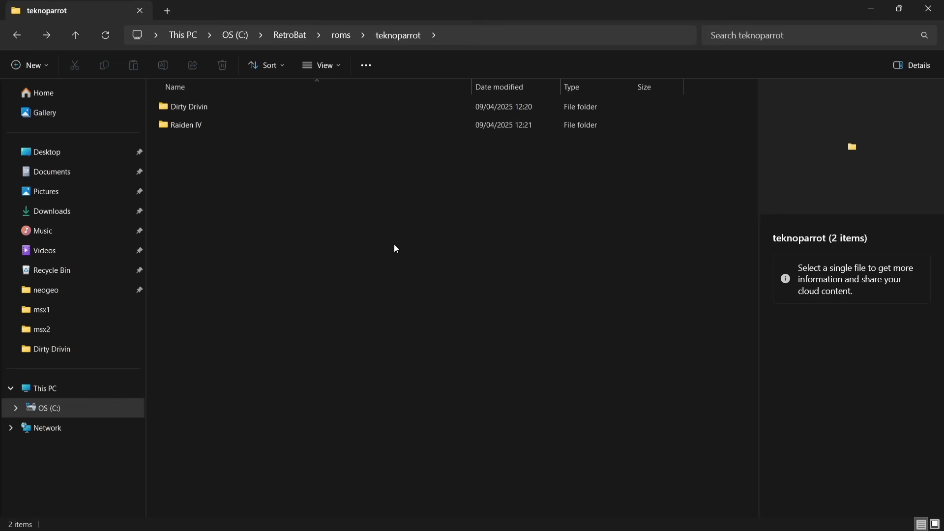
mouse_move(184, 148)
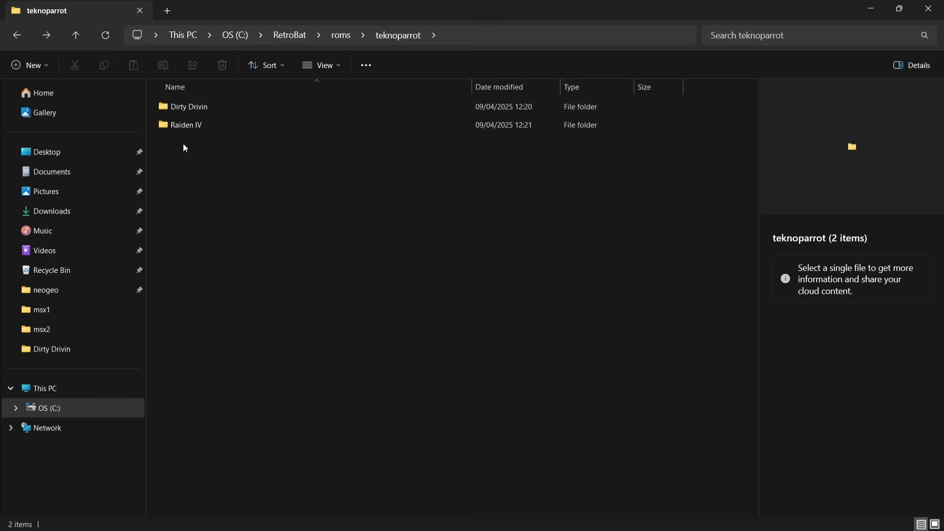
Rename the folders to Dirty Drivin.game and Raiden IV.game
right_click(189, 107)
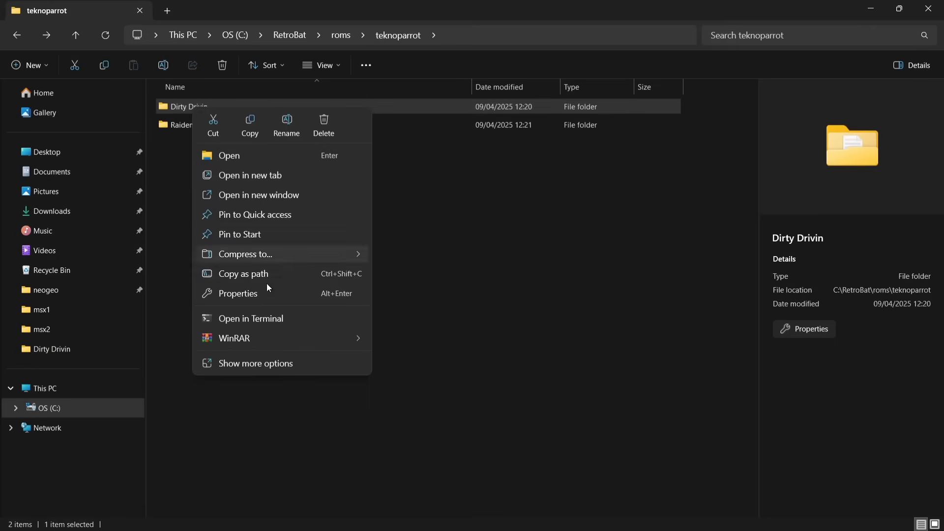
left_click(254, 363)
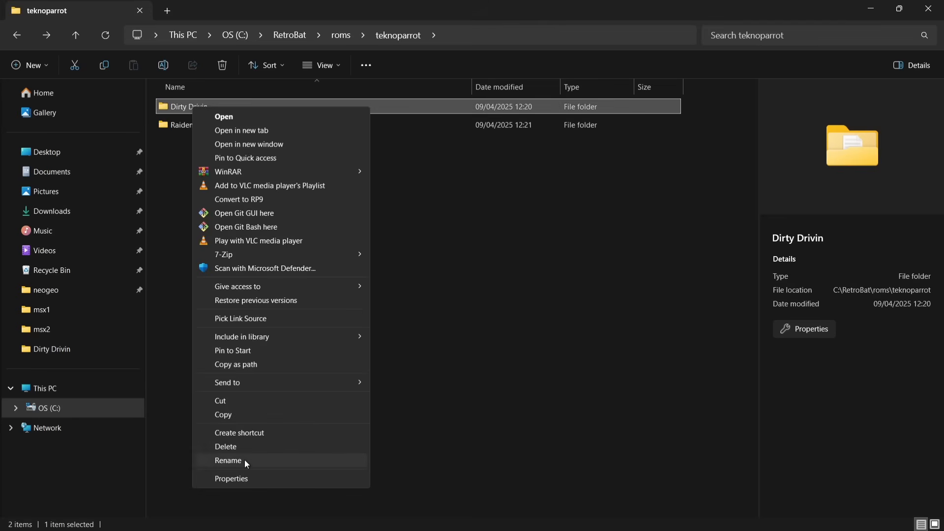
left_click(228, 461)
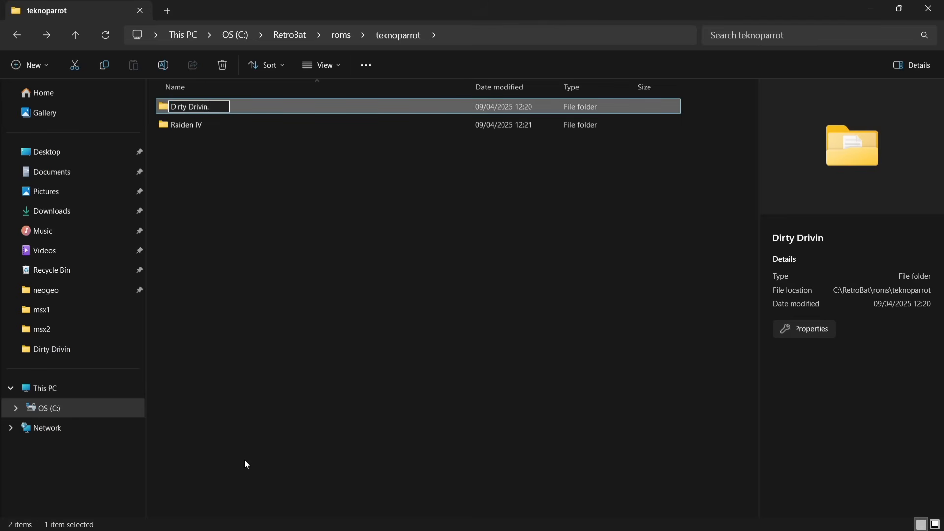
type("game")
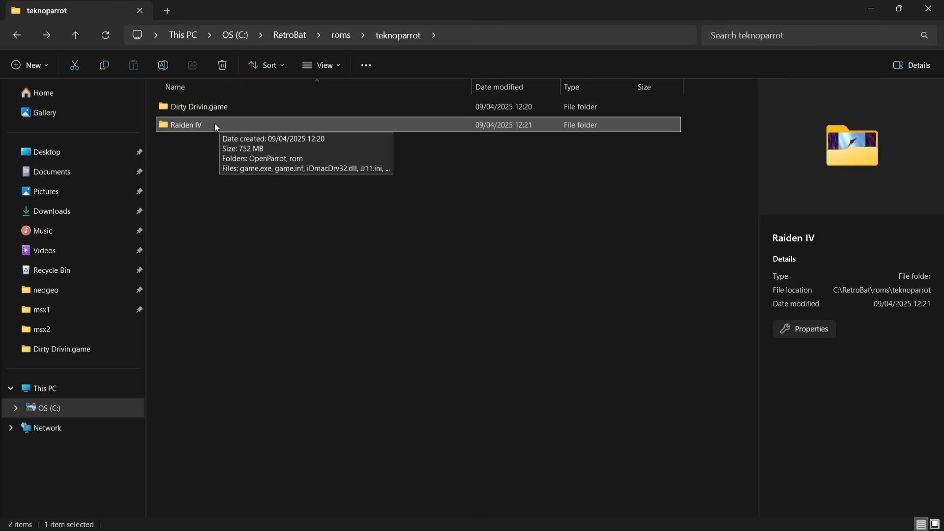
right_click(185, 124)
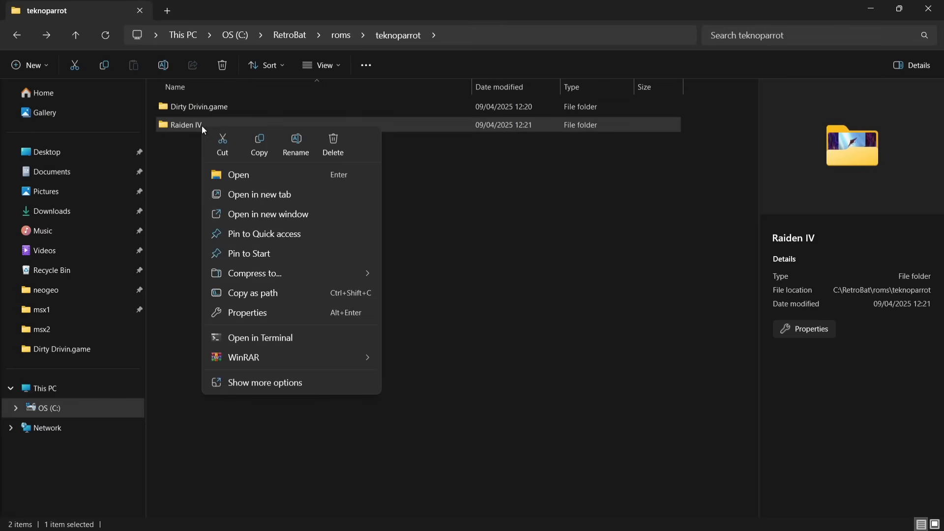
left_click(264, 382)
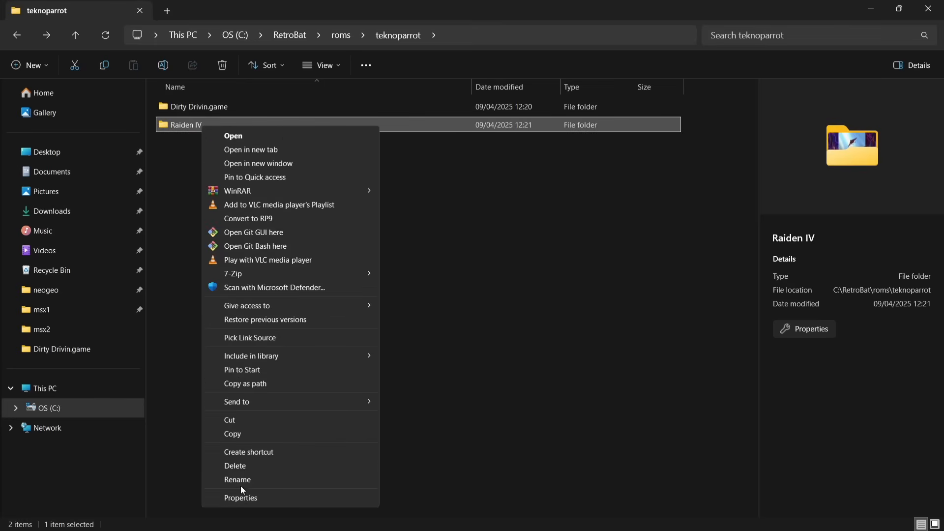
left_click(237, 480)
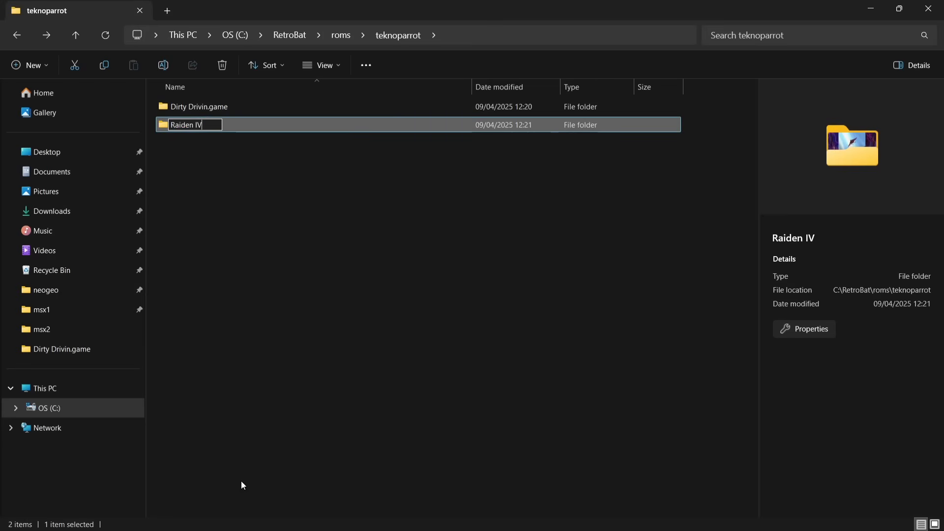
type(".game")
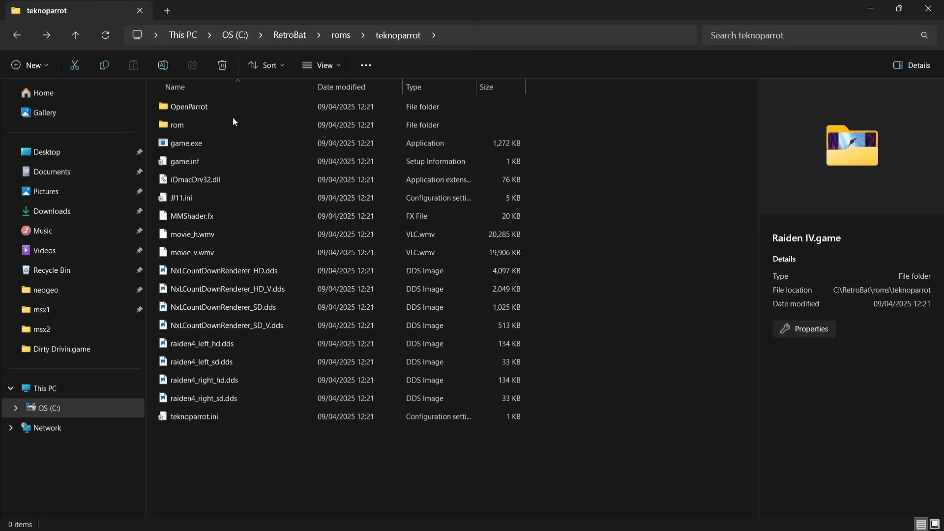
Browse to C:\RetroBat\emulators\teknoparrot and select TeknoParrotUi.exe
left_click(195, 179)
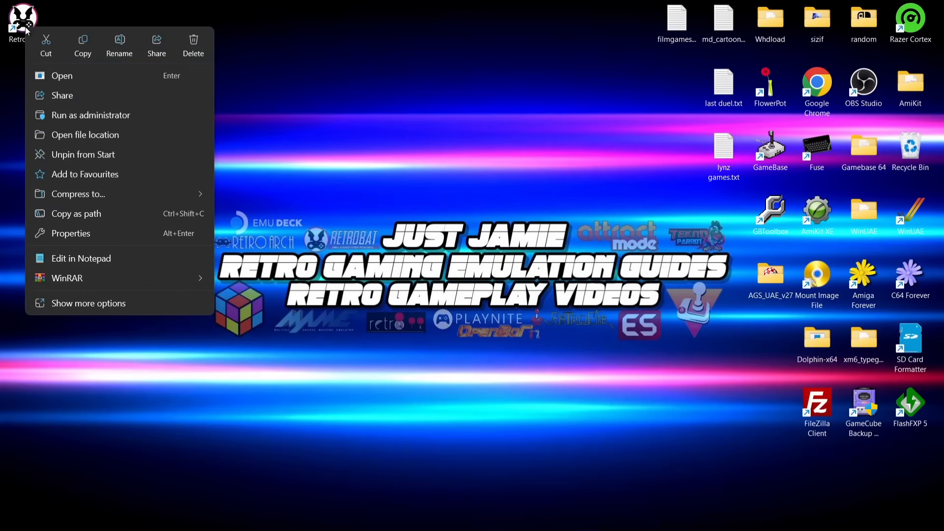
mouse_move(86, 134)
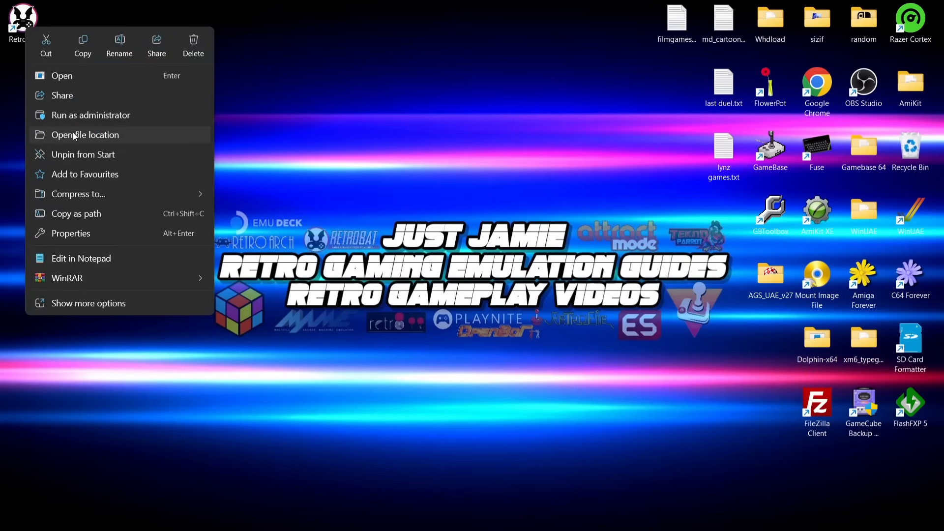
left_click(85, 135)
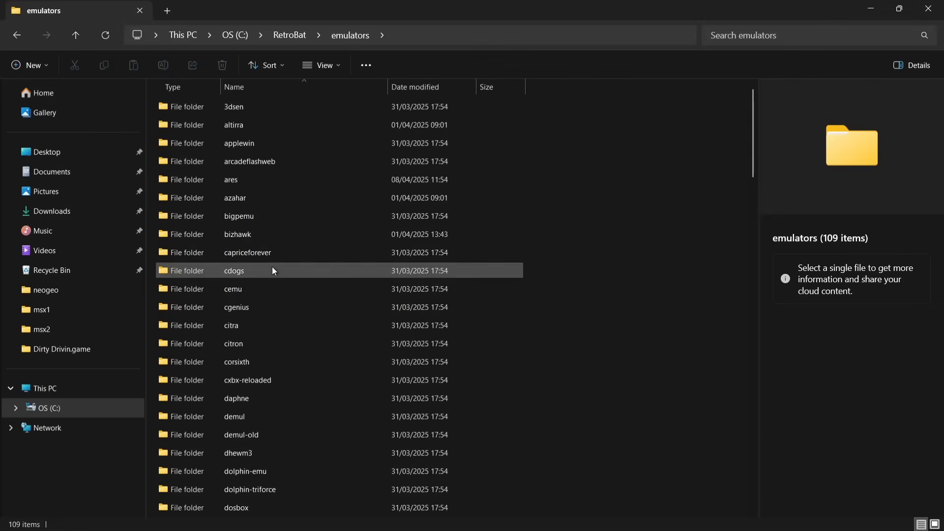
scroll("down", 3)
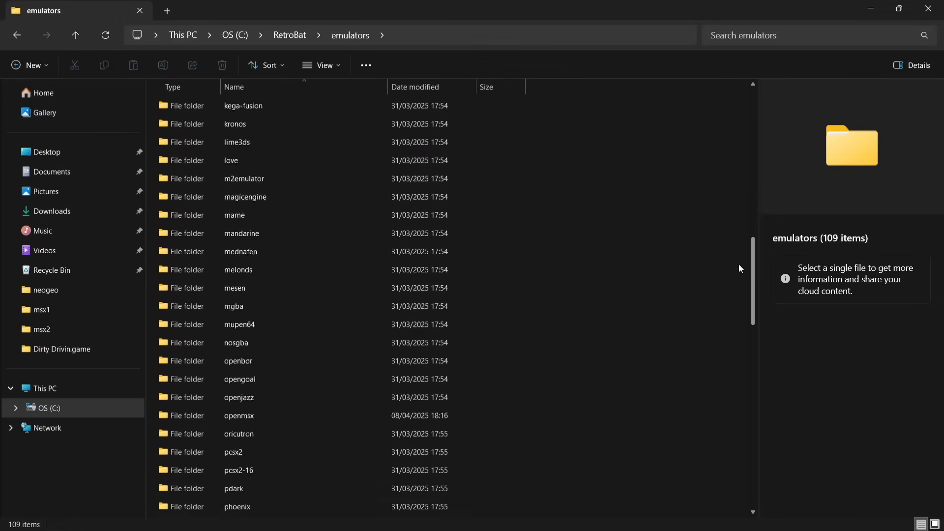
scroll("down", 3)
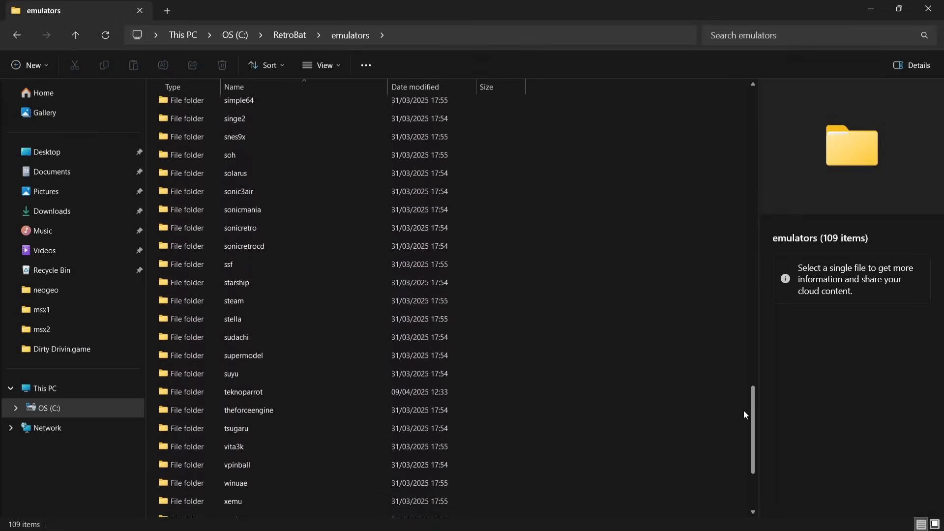
double_click(242, 392)
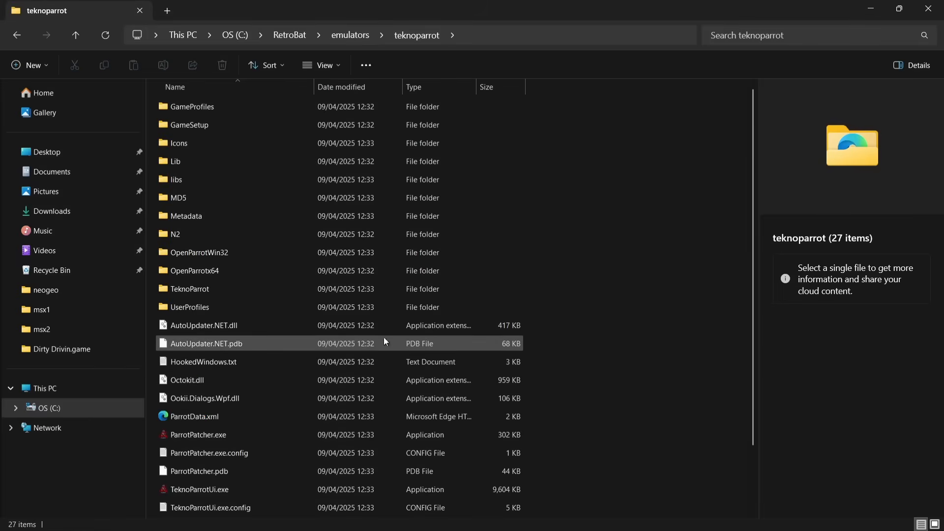
left_click(580, 432)
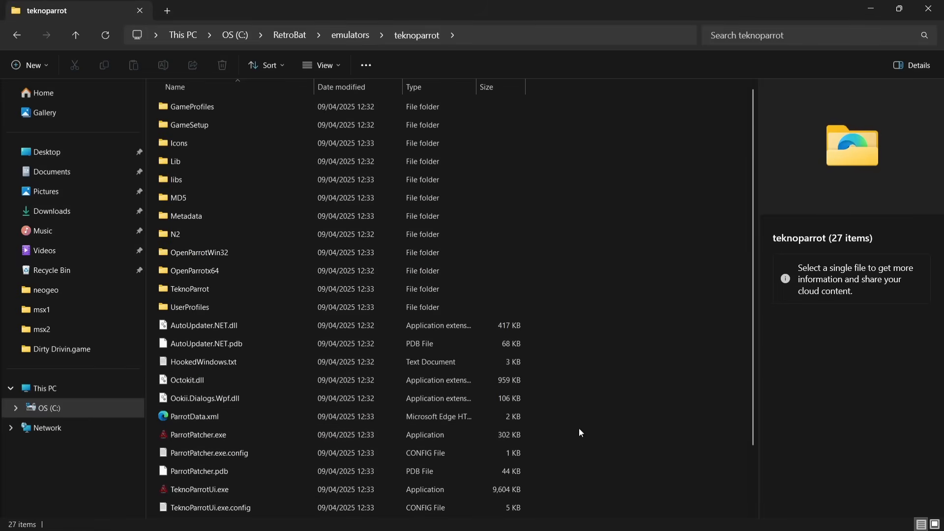
scroll("down", 3)
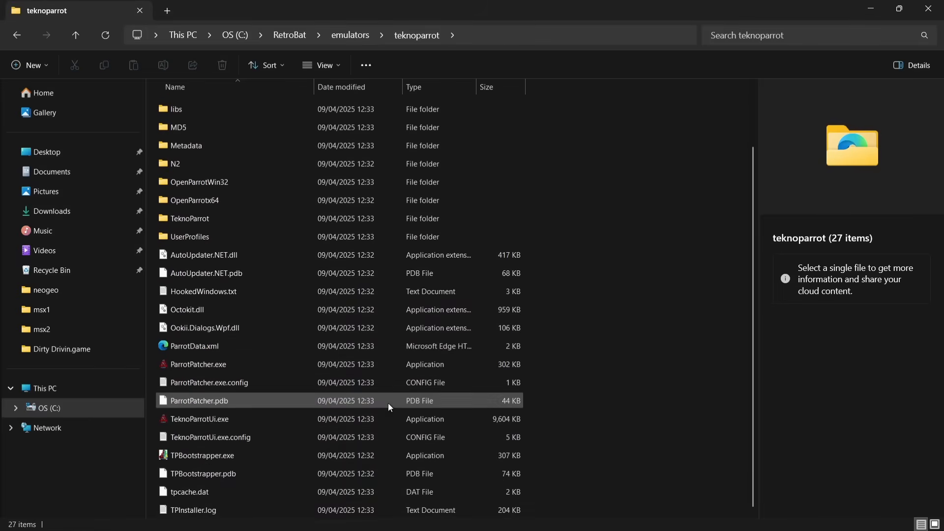
mouse_move(198, 418)
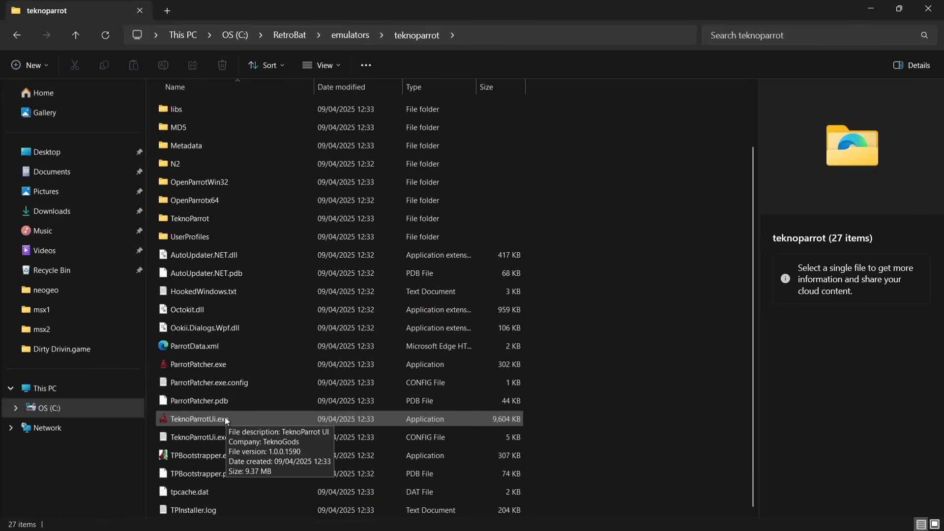
left_click(199, 419)
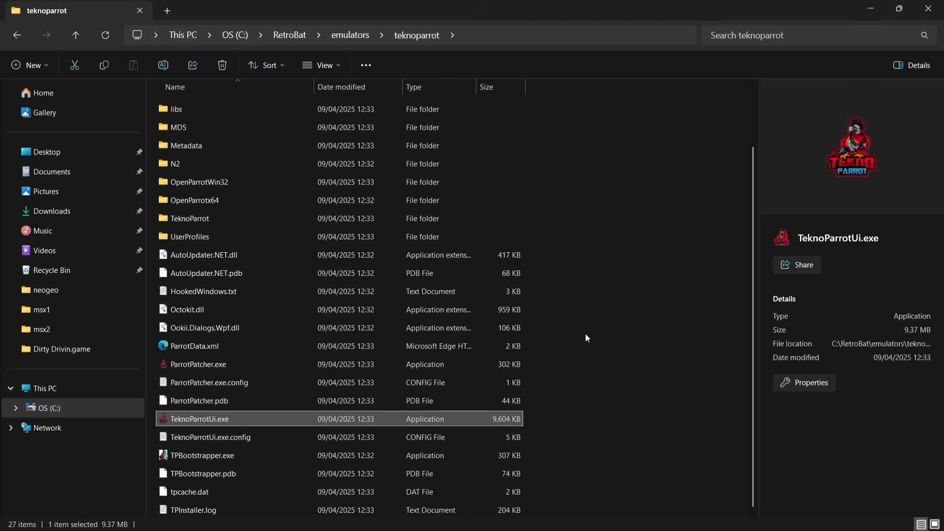
Launch TeknoParrotUi.exe, agree to add a game, and scroll to Dirty Drivin' in the list
double_click(199, 418)
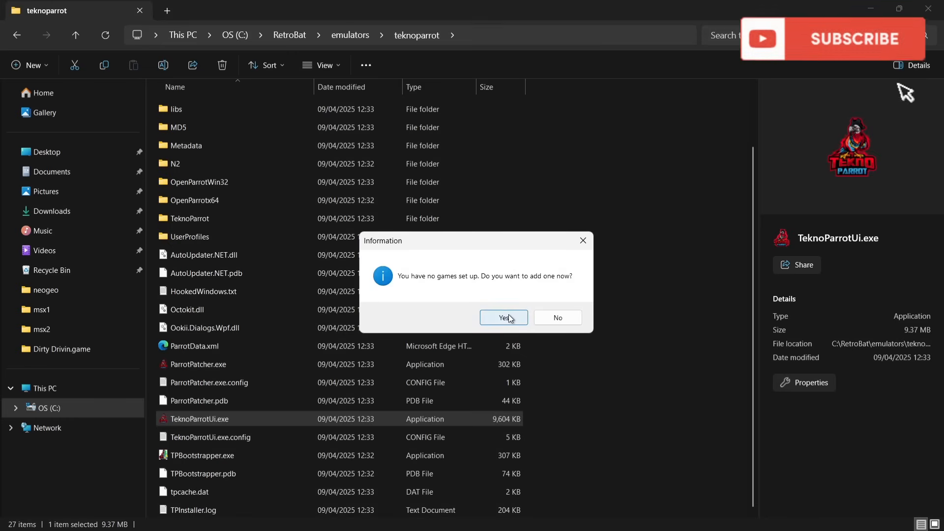
left_click(504, 317)
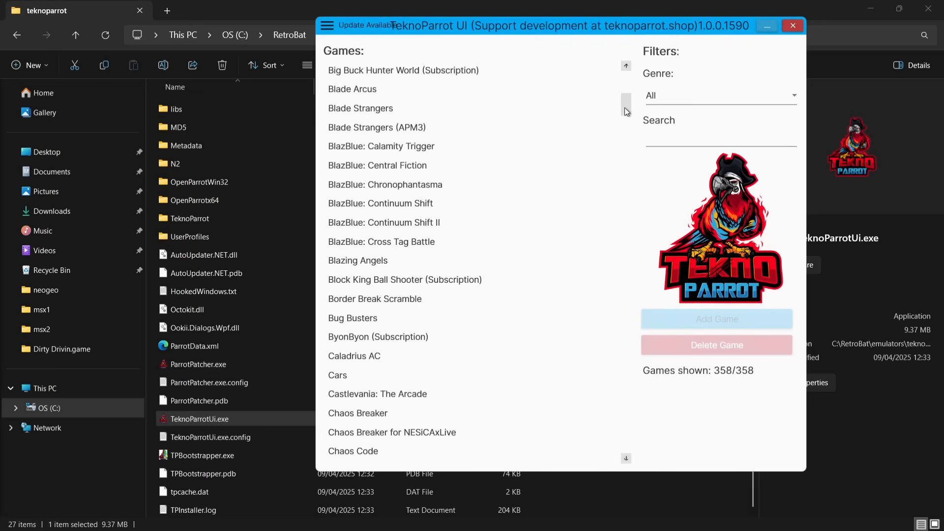
scroll("down", 3)
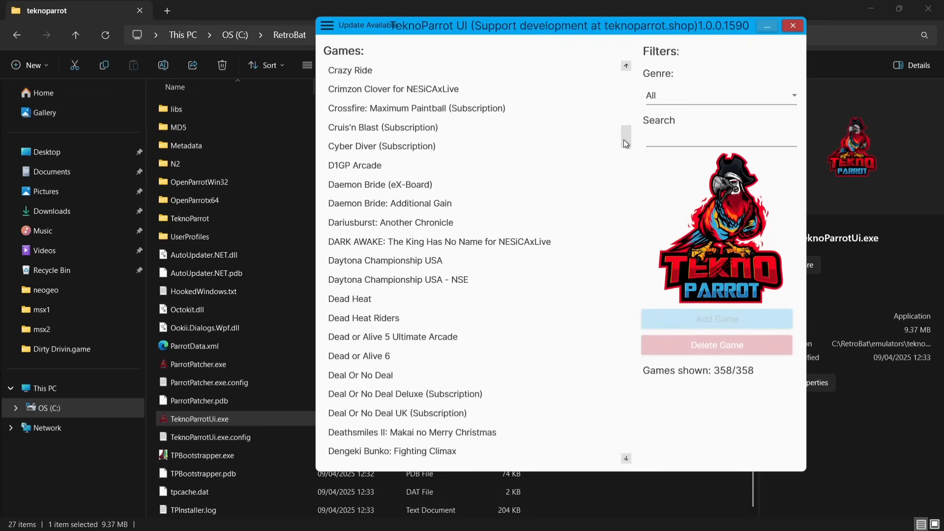
scroll("down", 3)
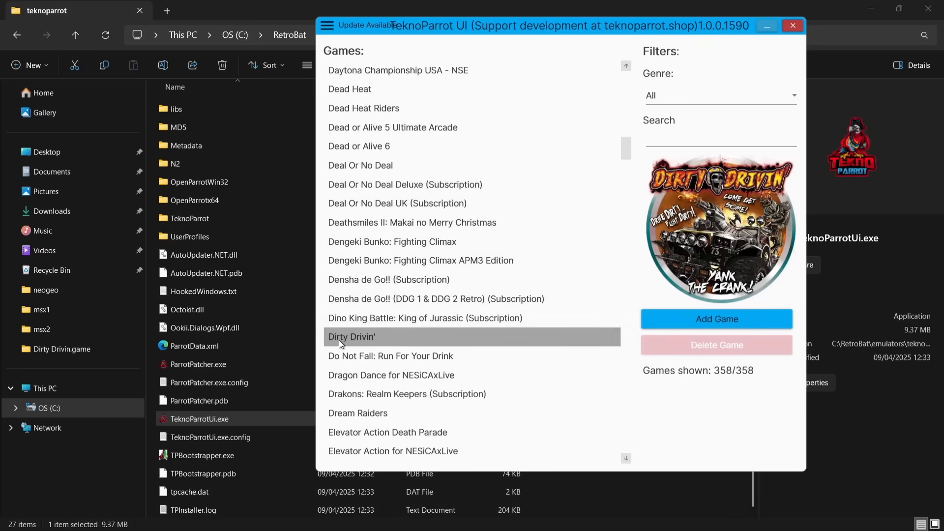
mouse_move(716, 319)
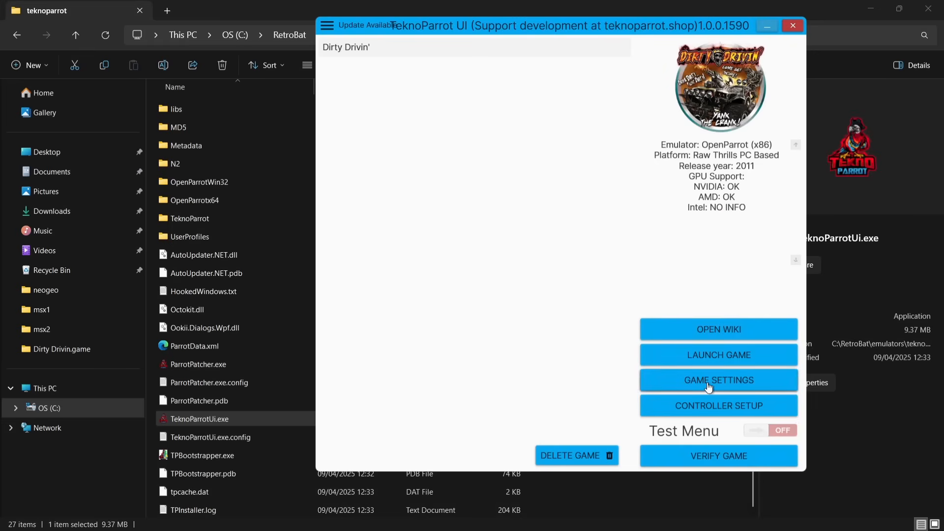
Open Dirty Drivin's GAME SETTINGS and its sdaemon.exe Game Executable file picker
left_click(718, 380)
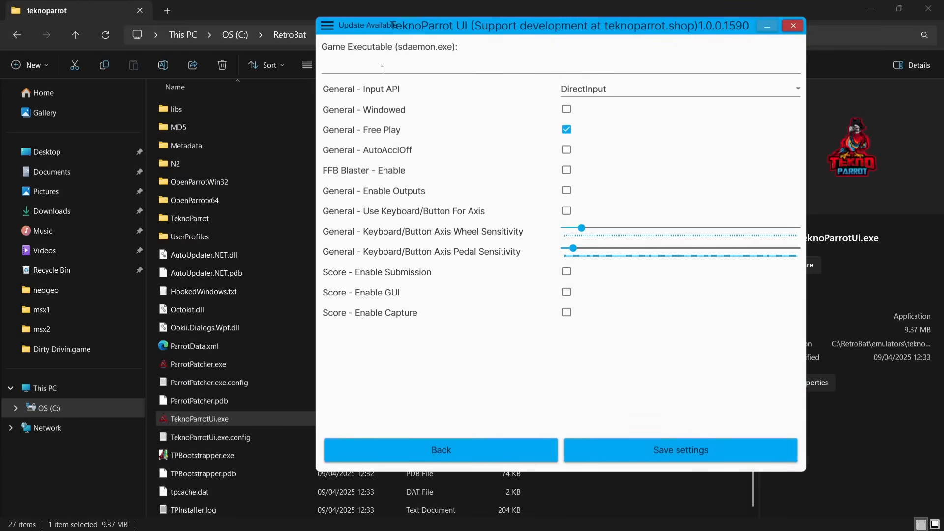
mouse_move(446, 65)
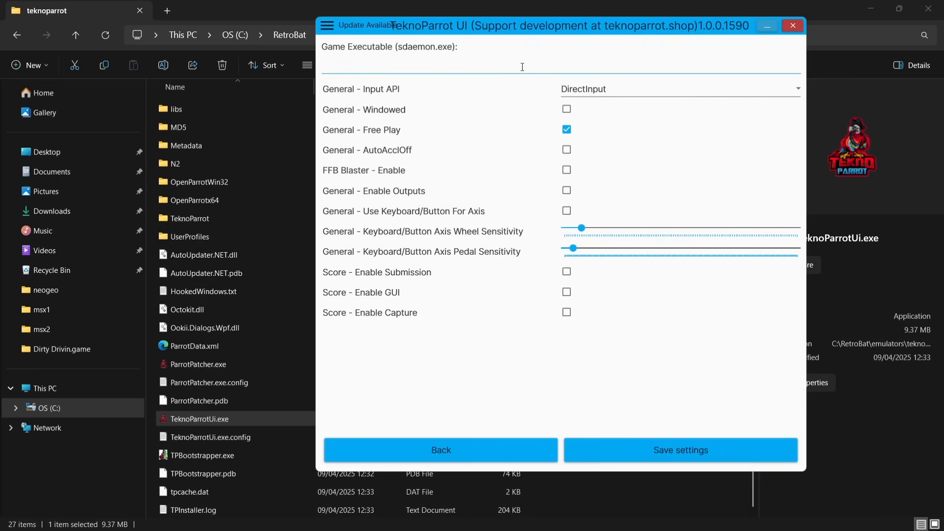
left_click(521, 57)
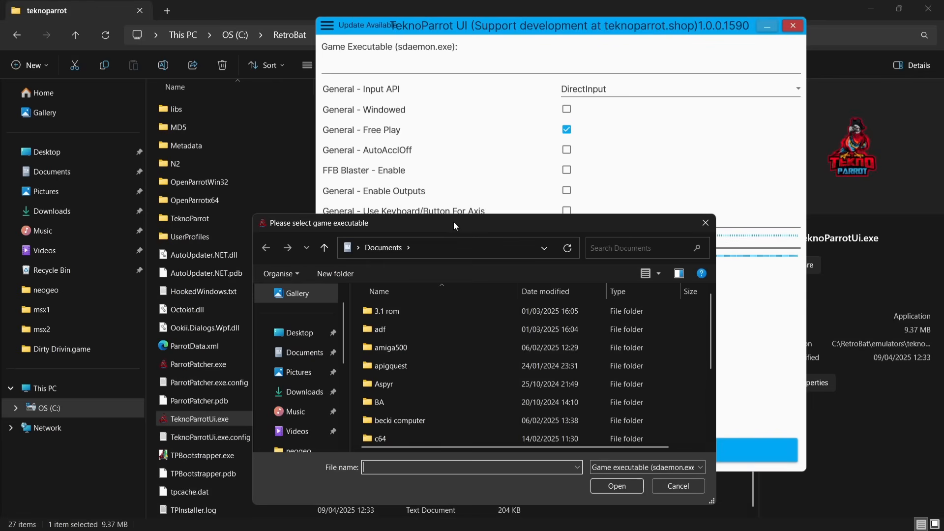
Pick sdaemon.exe from C:\RetroBat\roms\teknoparrot\Dirty Drivin.game as Dirty Drivin's executable
scroll("down", 3)
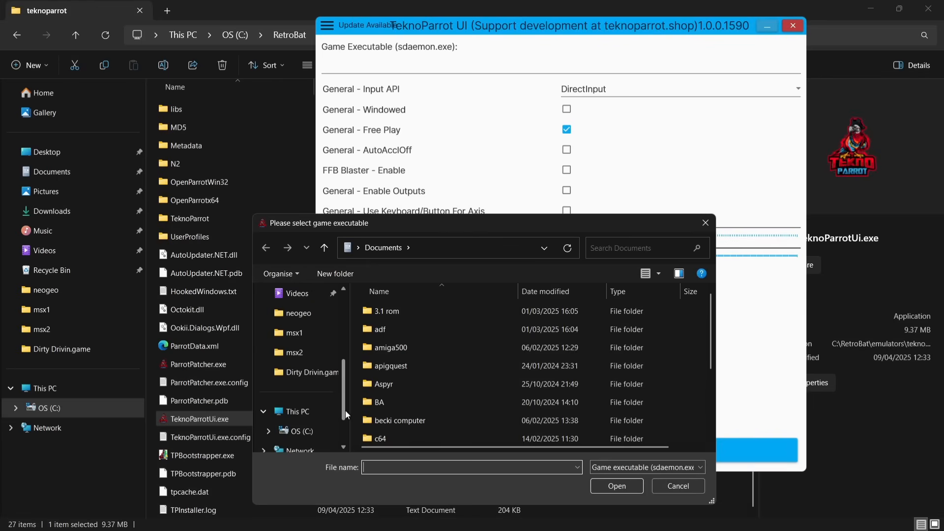
left_click(300, 411)
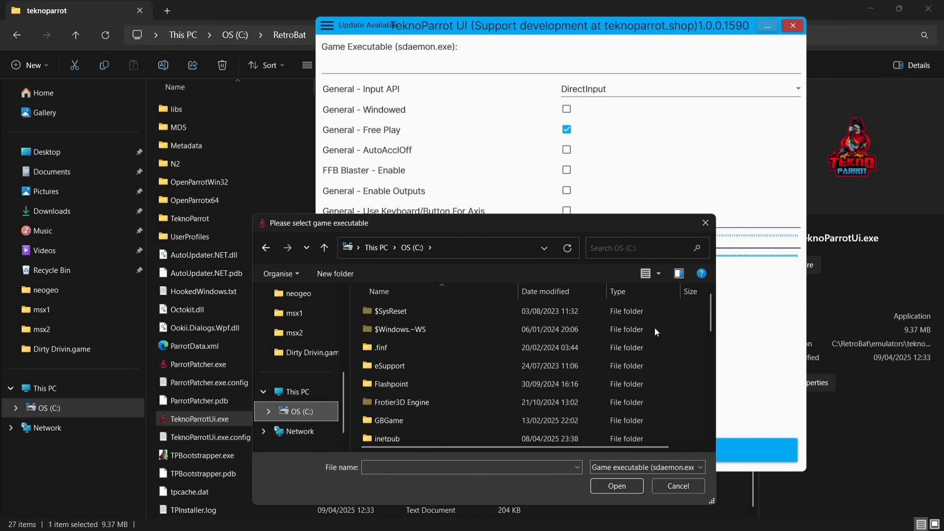
scroll("down", 3)
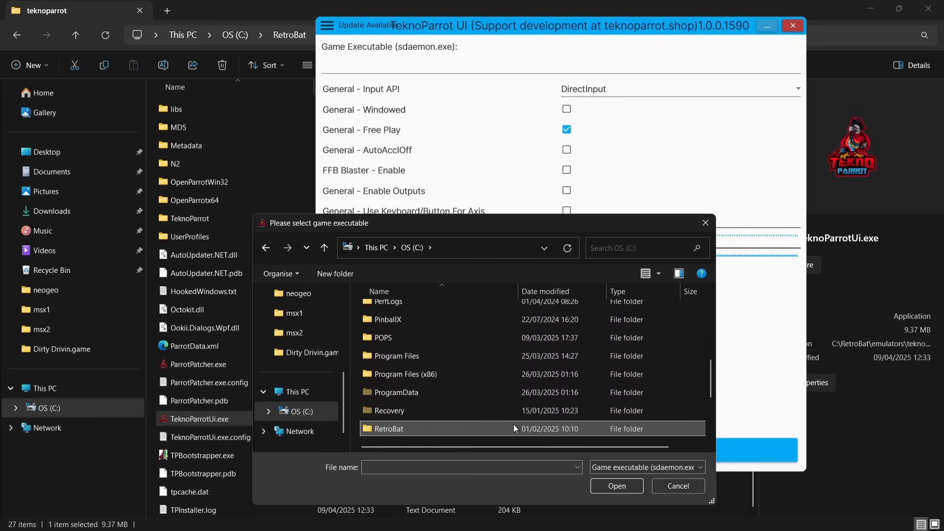
double_click(389, 429)
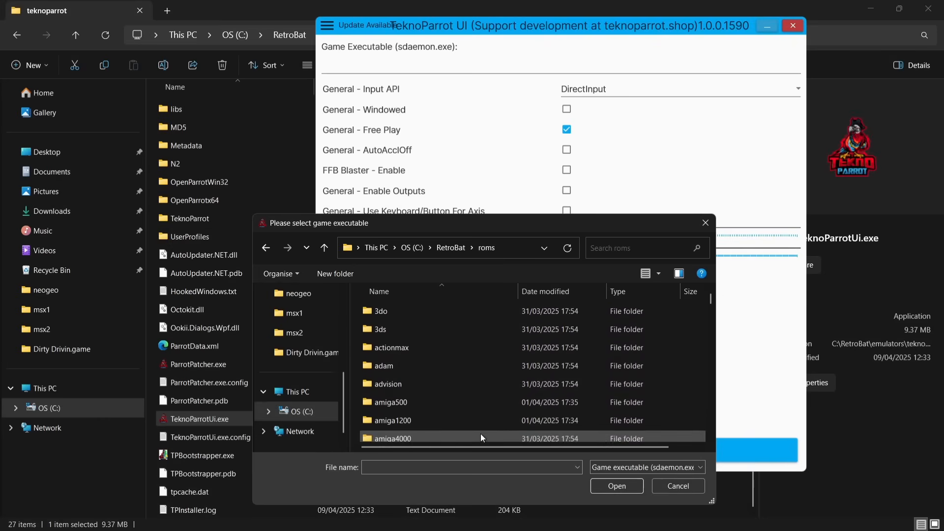
scroll("down", 3)
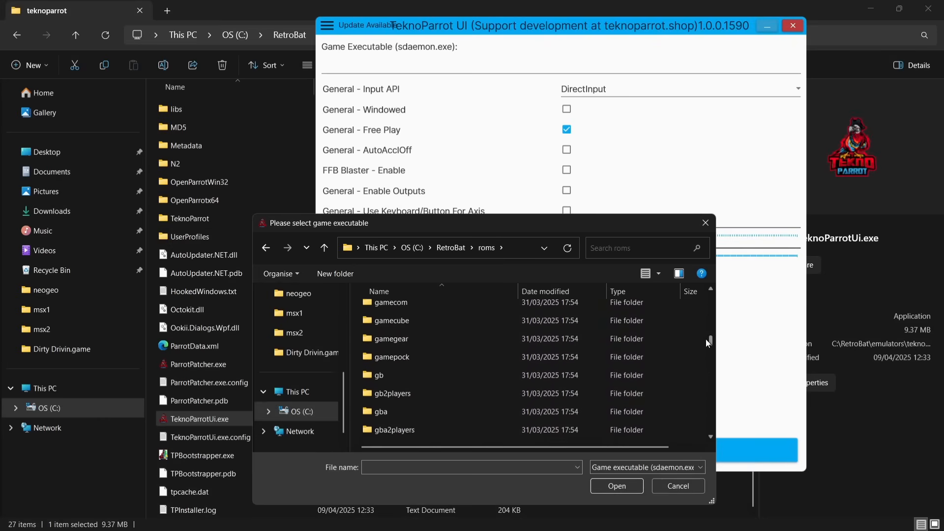
scroll("down", 3)
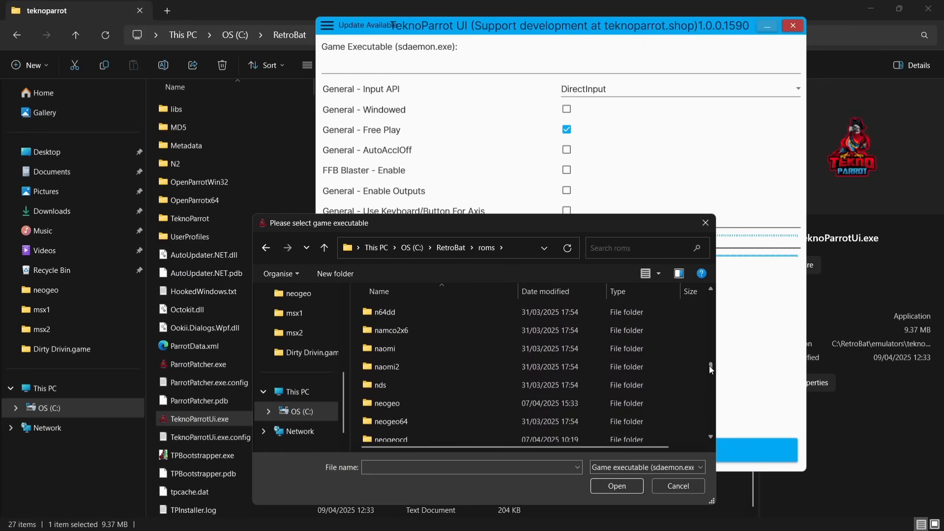
scroll("down", 3)
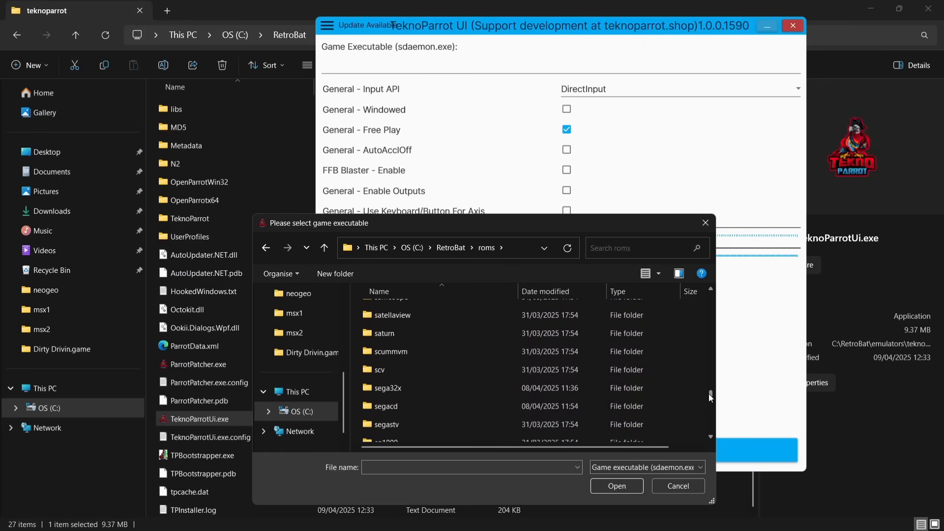
scroll("down", 3)
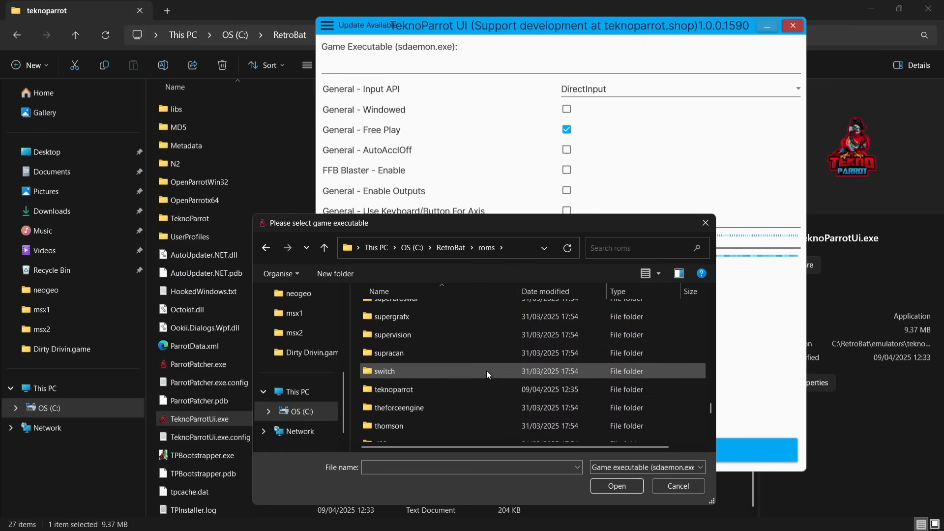
double_click(394, 389)
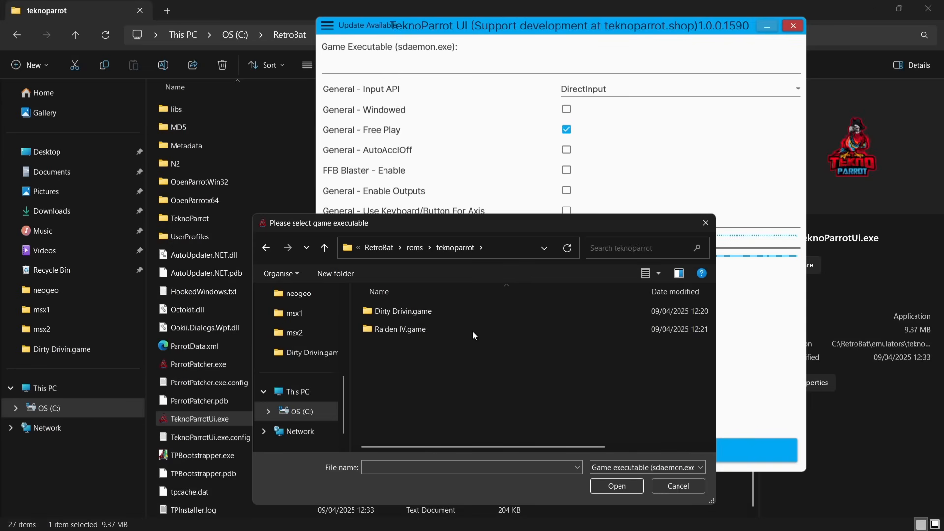
mouse_move(402, 311)
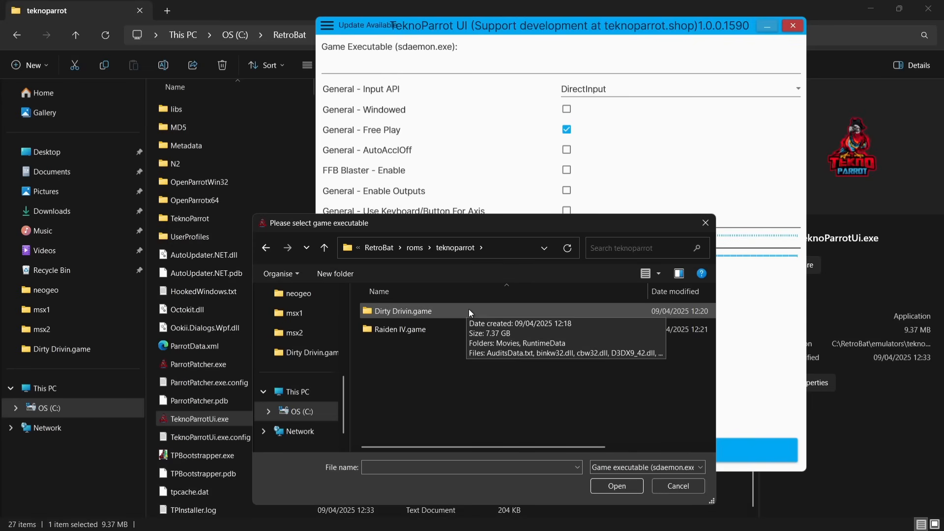
double_click(402, 311)
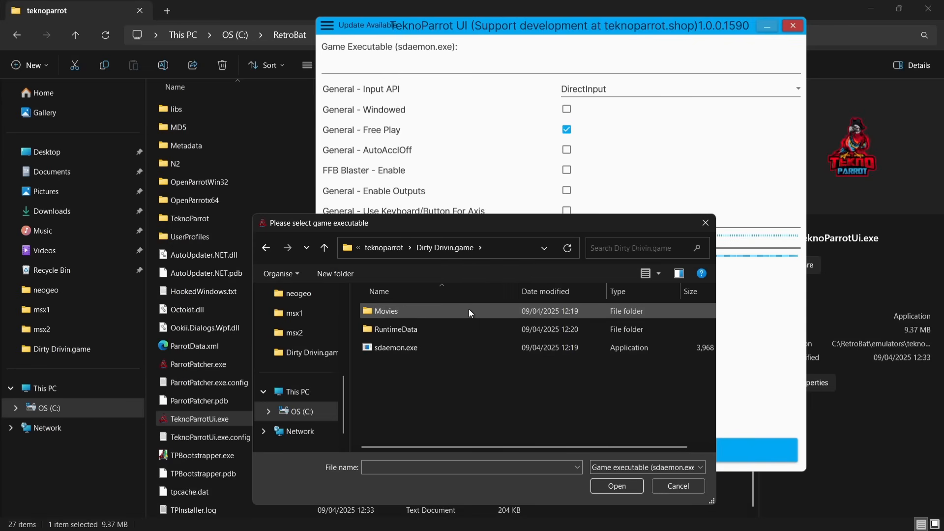
left_click(395, 348)
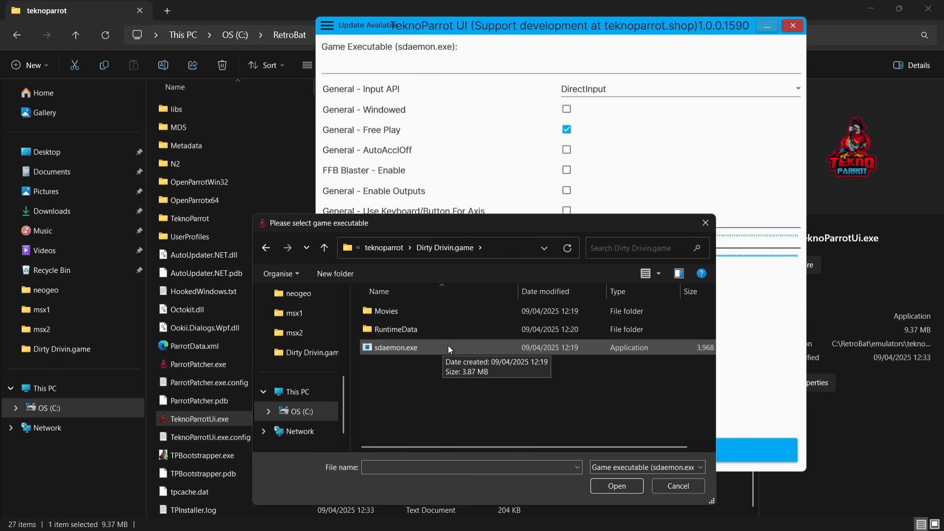
mouse_move(480, 354)
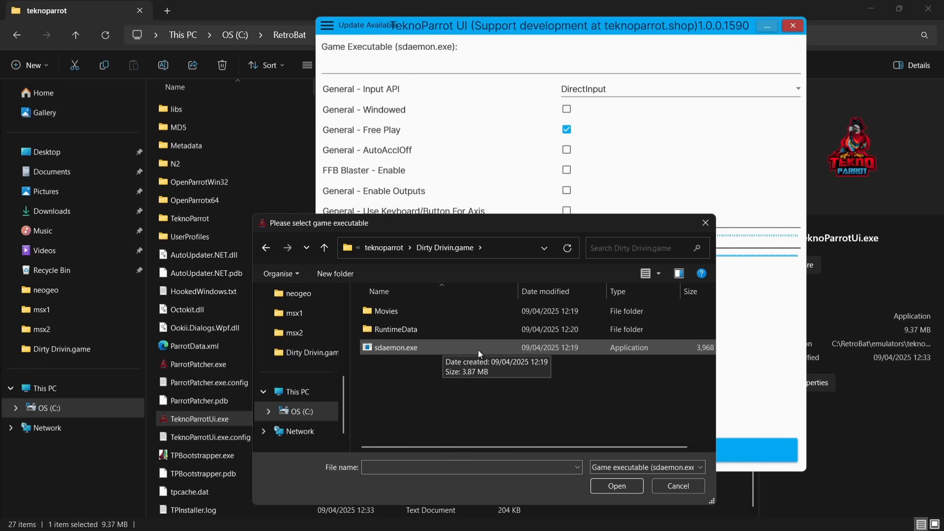
mouse_move(458, 68)
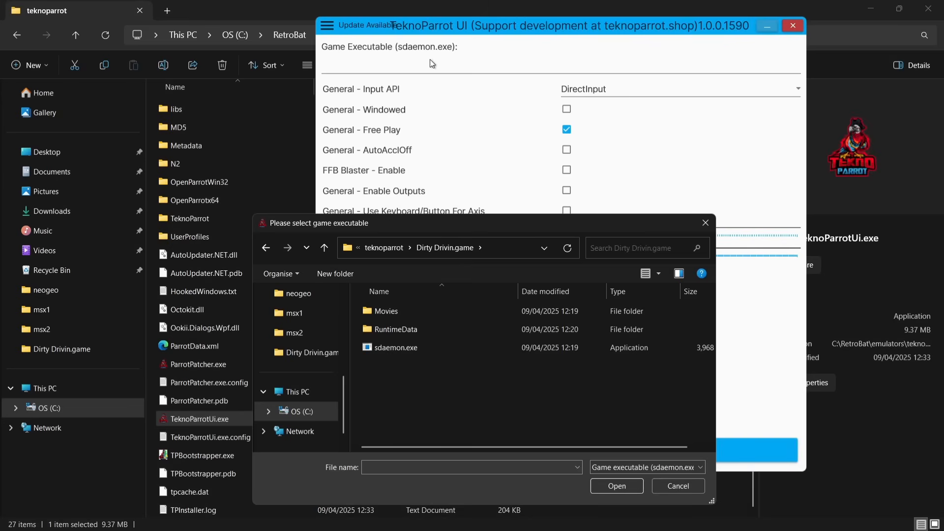
mouse_move(497, 69)
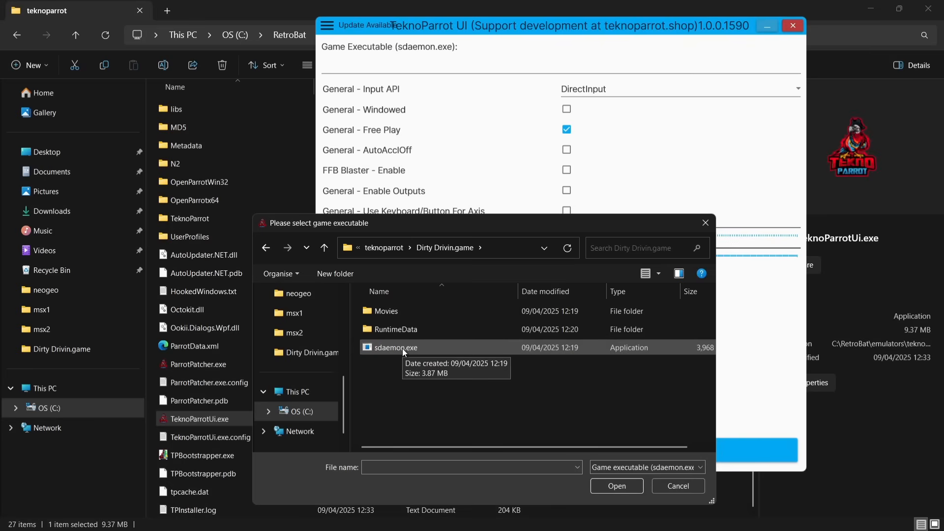
left_click(615, 486)
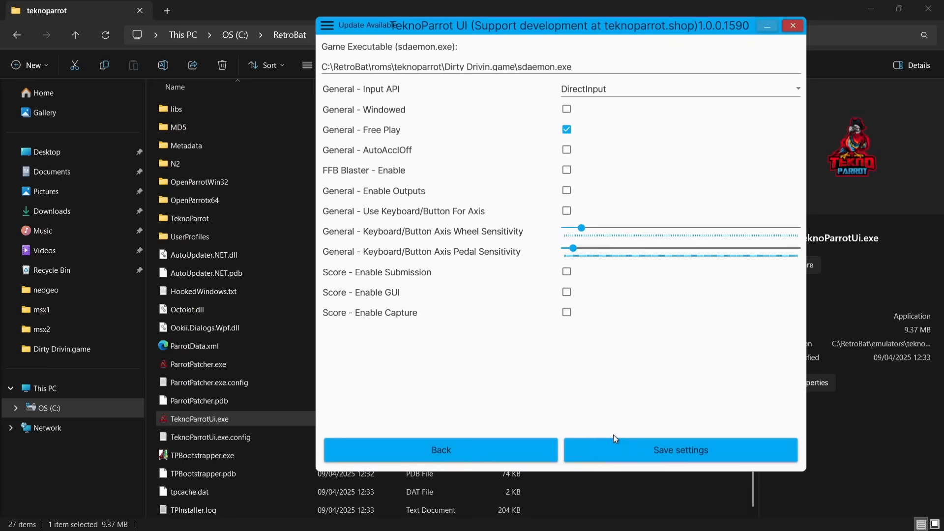
Save Dirty Drivin's settings, then open the menu and scroll the game list toward Raiden IV
left_click(679, 450)
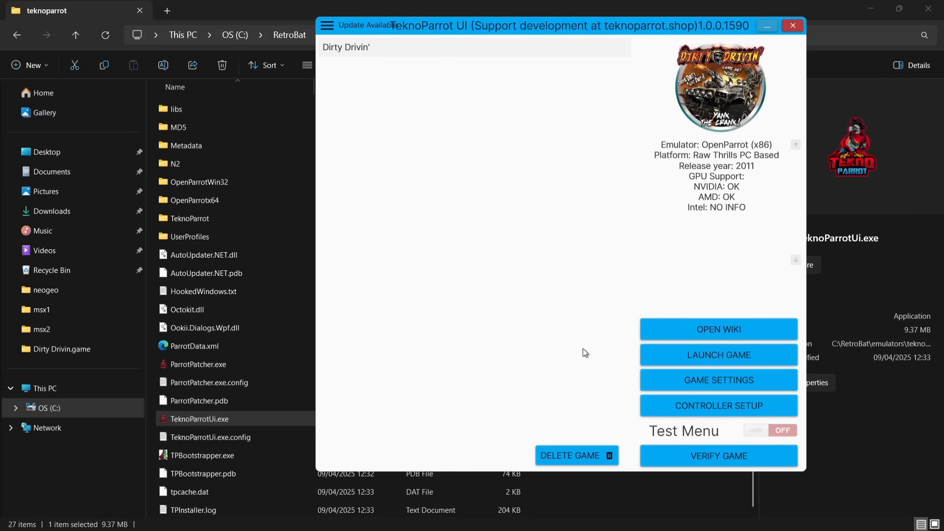
mouse_move(428, 27)
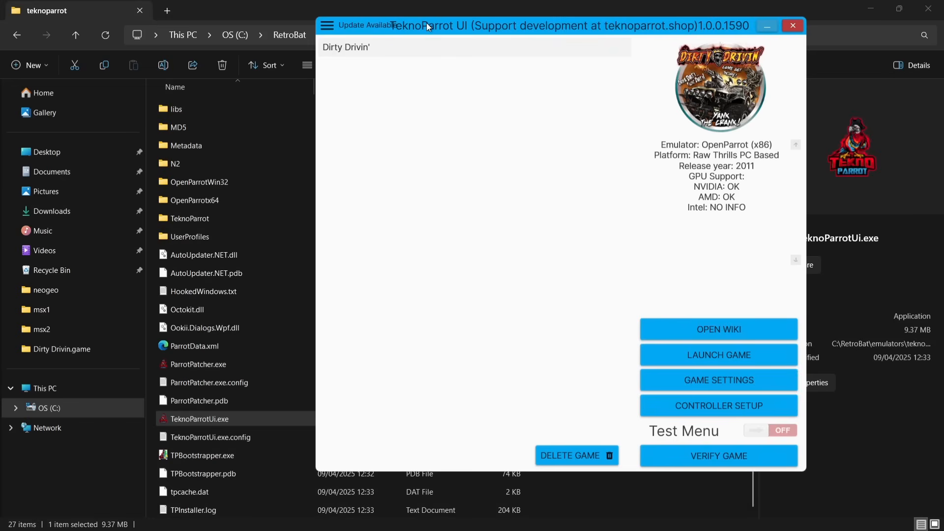
mouse_move(330, 27)
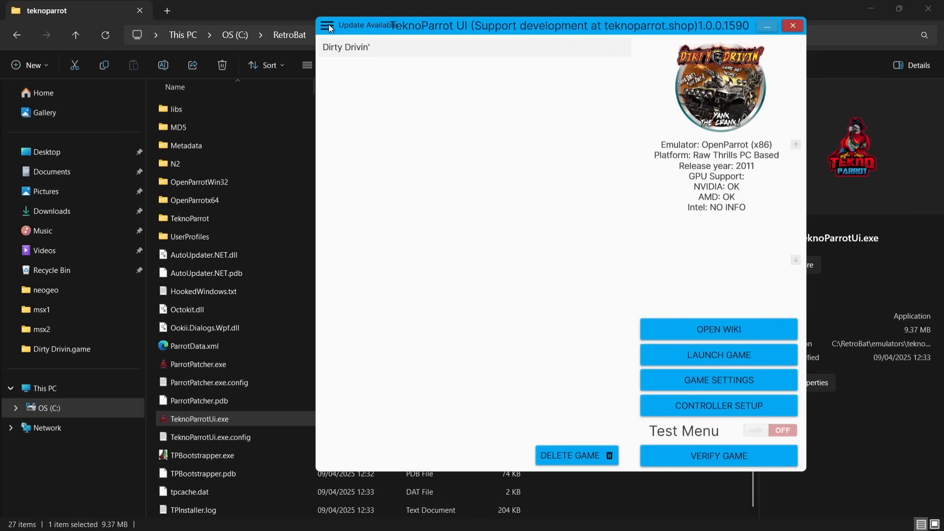
left_click(327, 26)
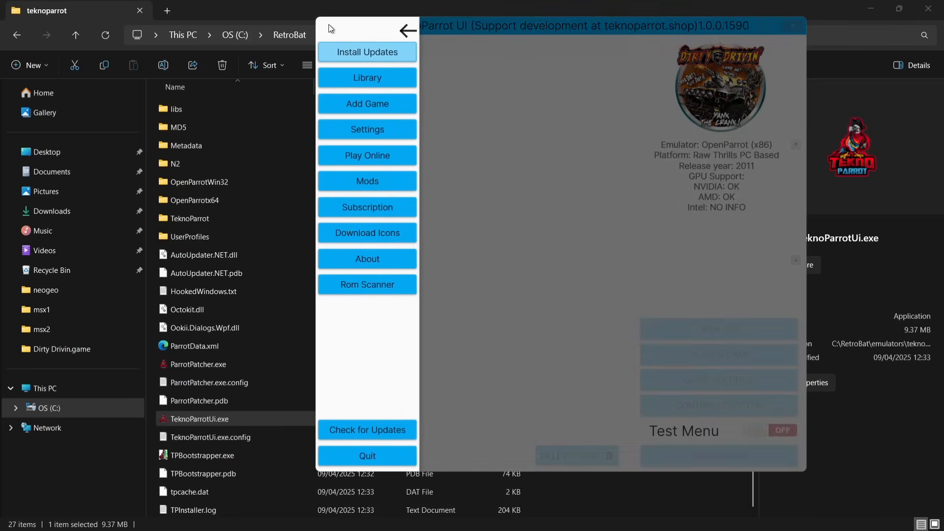
mouse_move(351, 108)
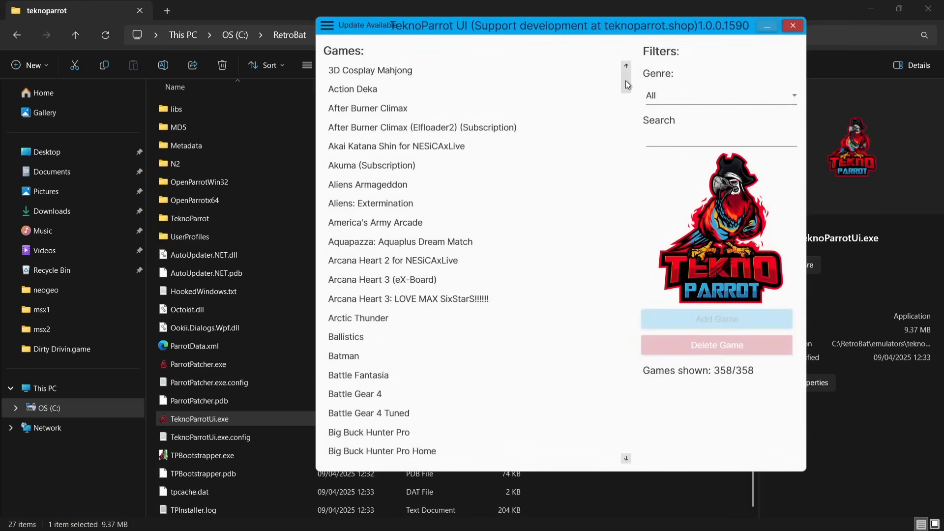
left_click_drag(625, 78, 625, 277)
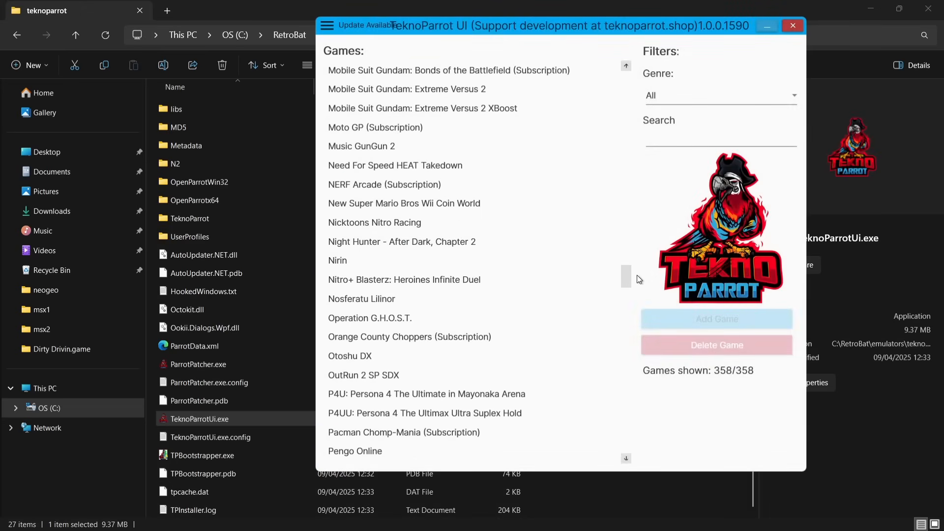
scroll("down", 3)
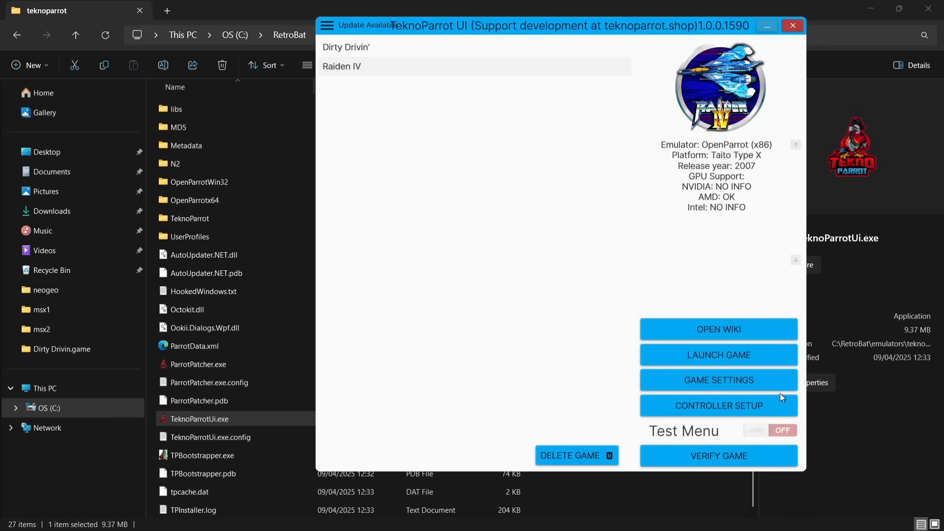
Set Raiden IV's executable to roms\teknoparrot\Raiden IV.game\game.exe and save its settings
left_click(718, 381)
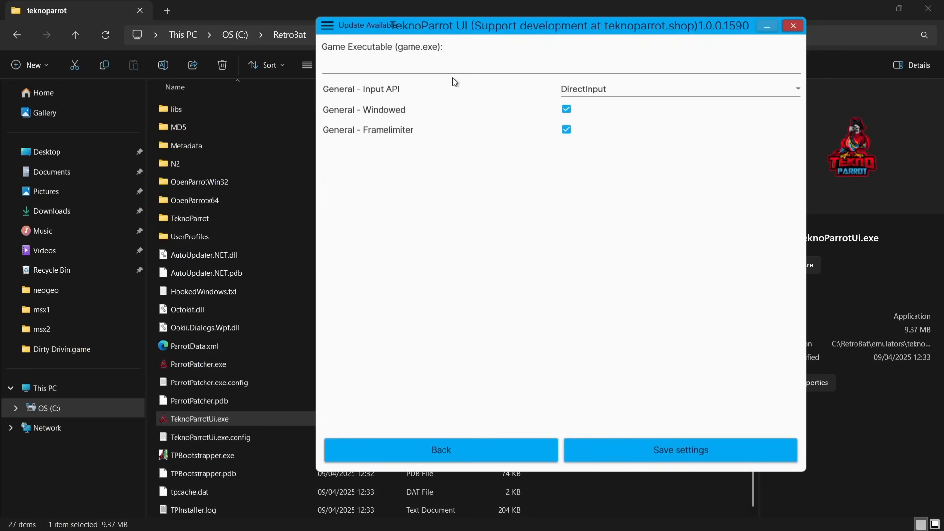
left_click(509, 71)
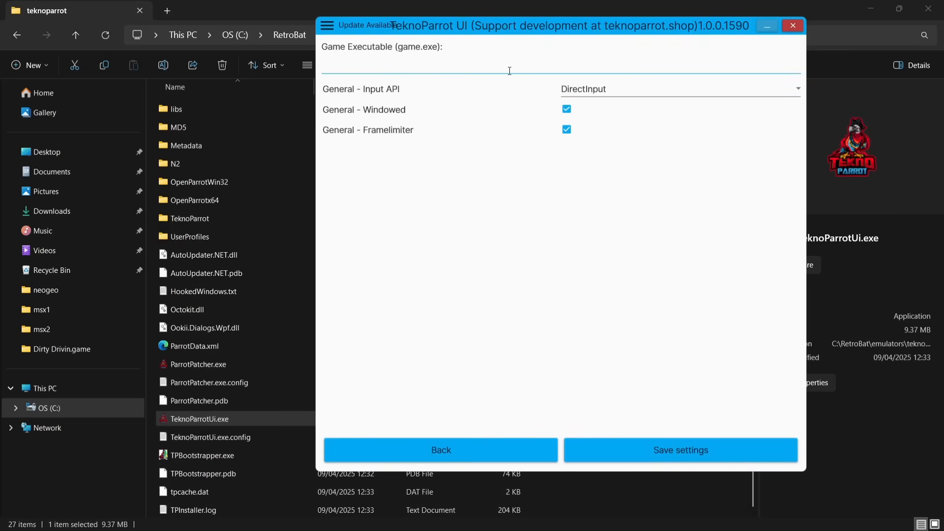
mouse_move(528, 62)
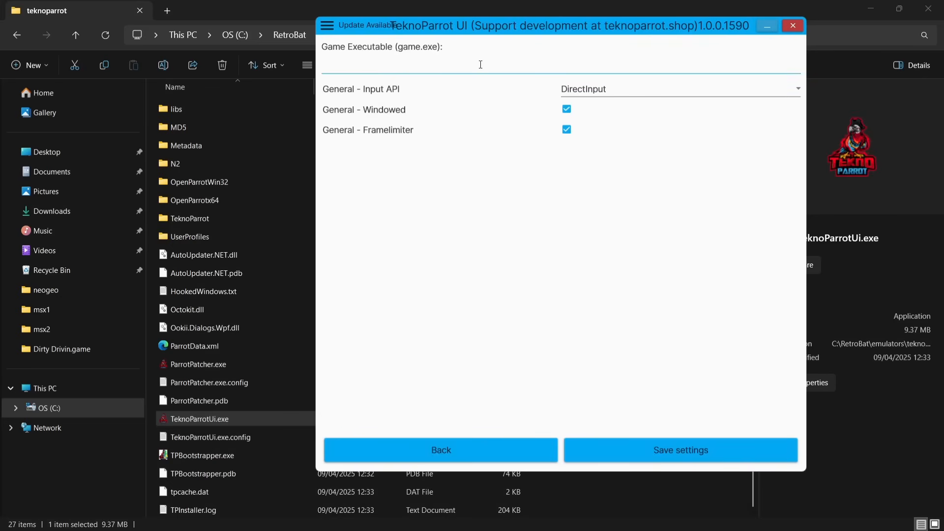
mouse_move(490, 67)
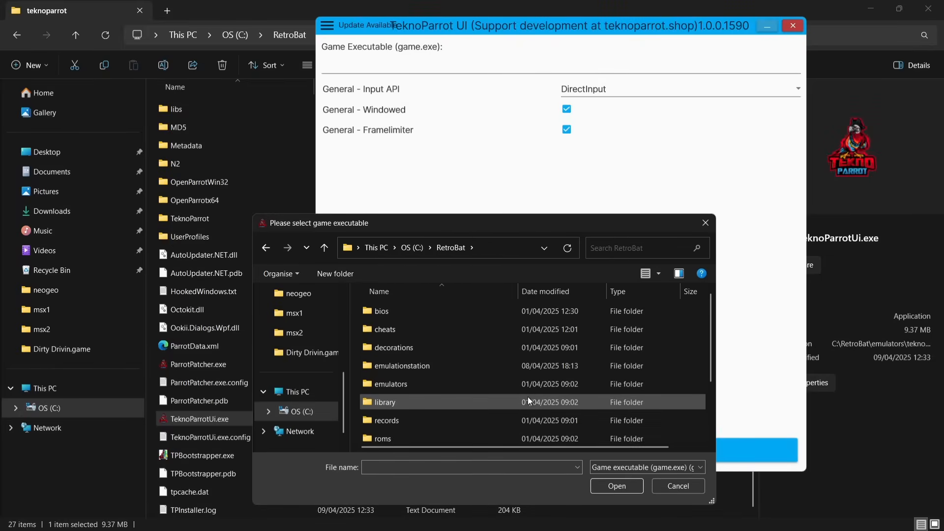
double_click(383, 401)
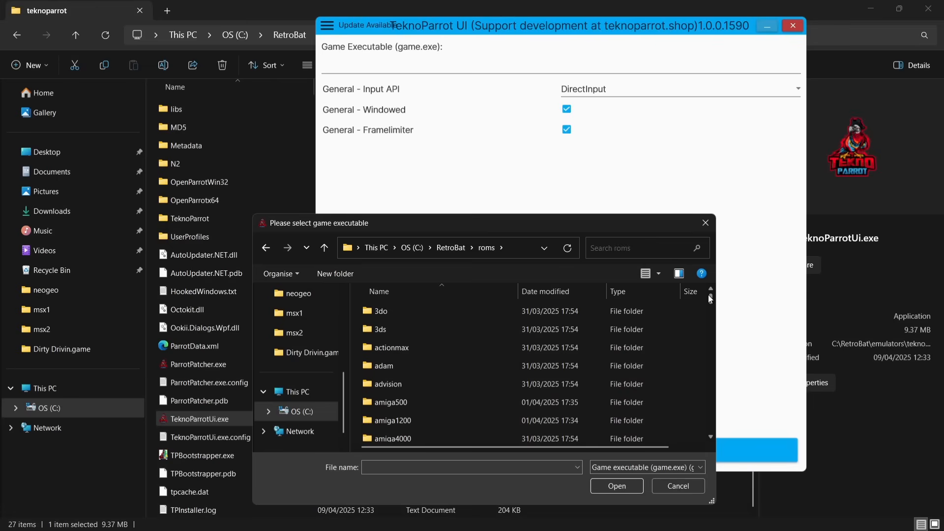
right_click(710, 298)
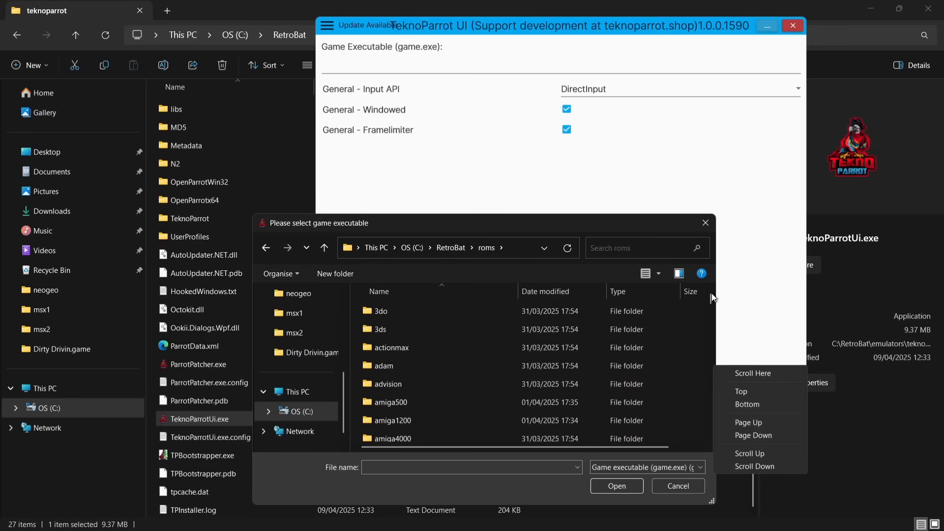
left_click(752, 452)
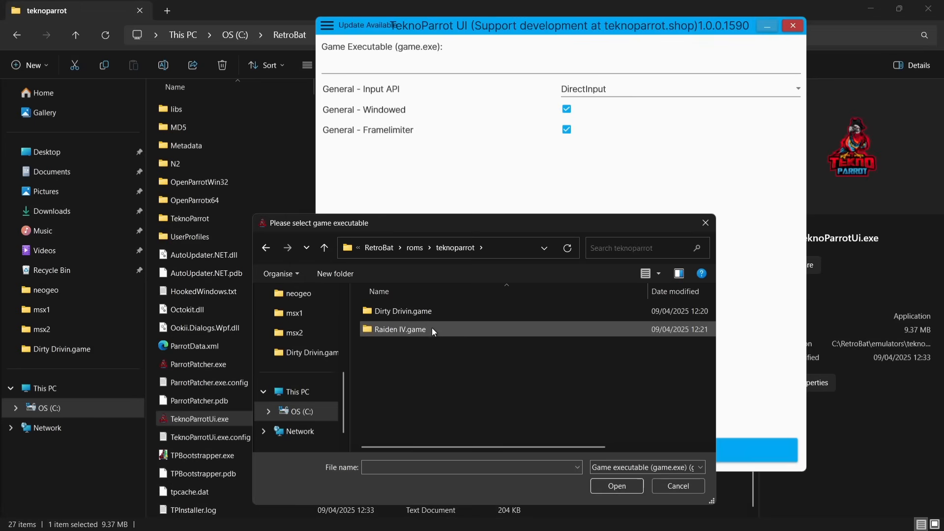
double_click(400, 329)
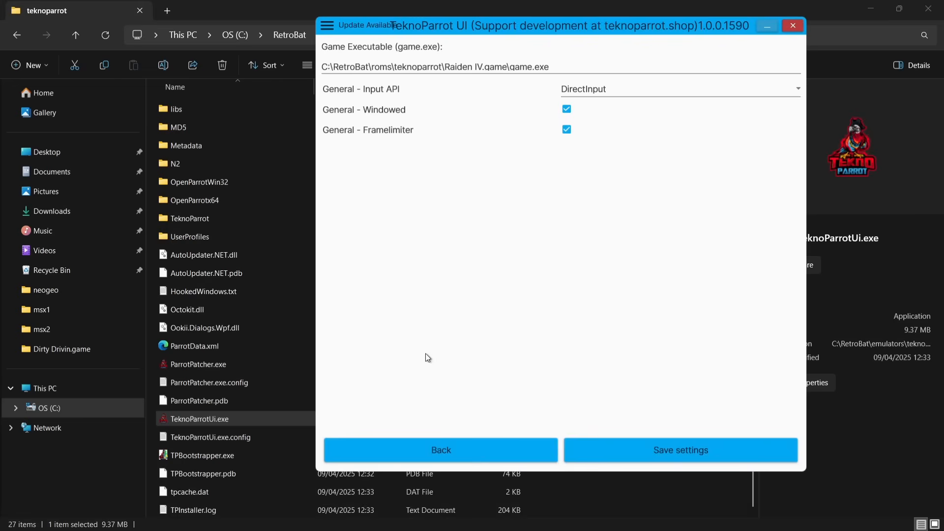
left_click(679, 450)
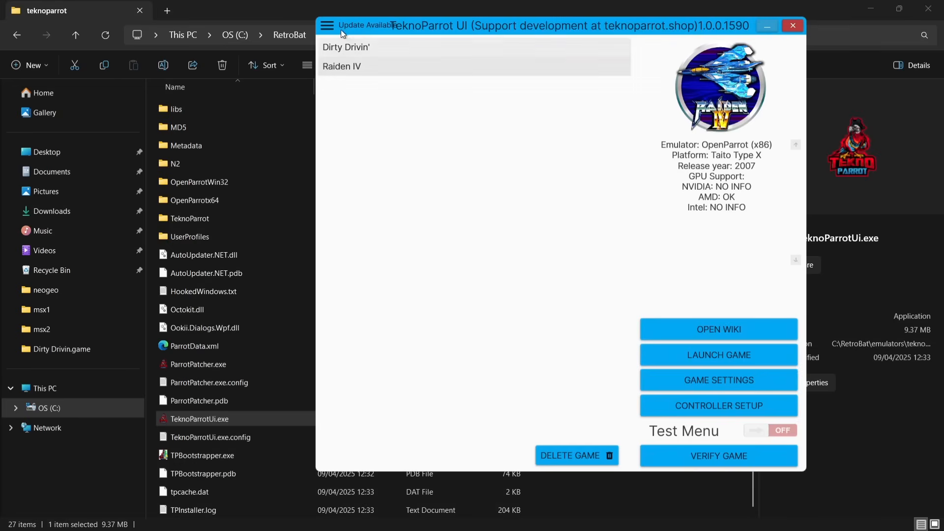
Cancel the pending component updates, then close and confirm quitting TeknoParrot UI
left_click(327, 25)
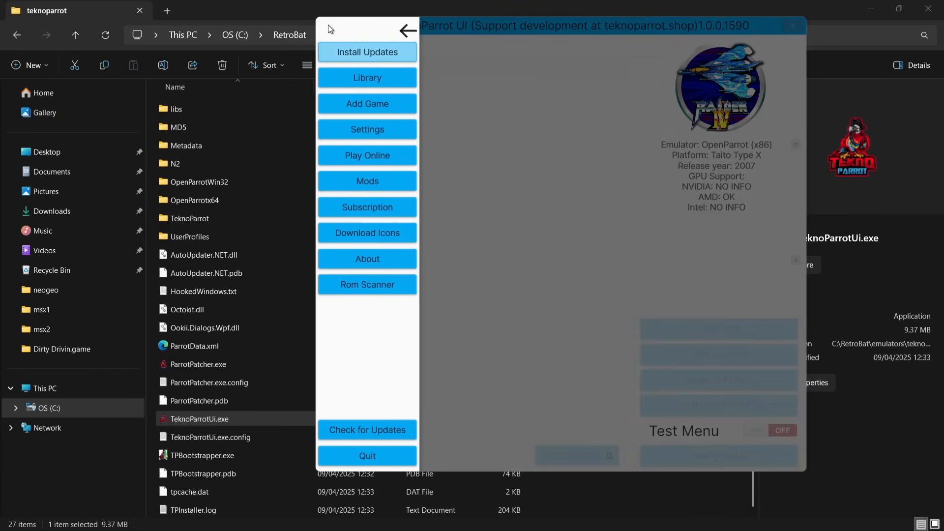
left_click(367, 51)
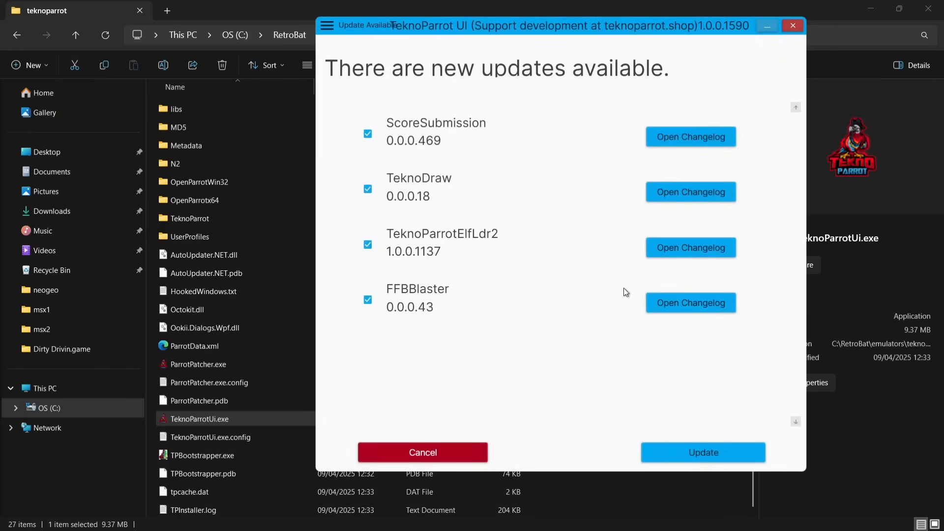
mouse_move(662, 403)
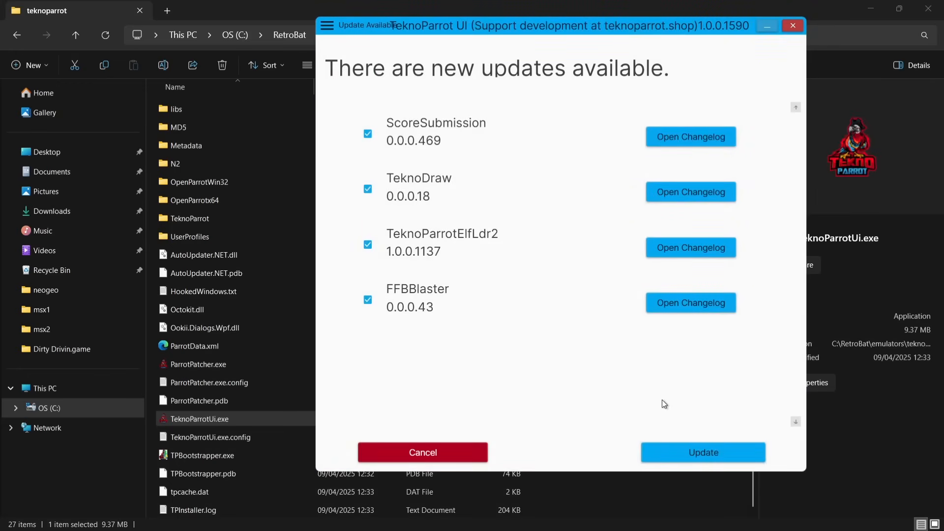
left_click(703, 453)
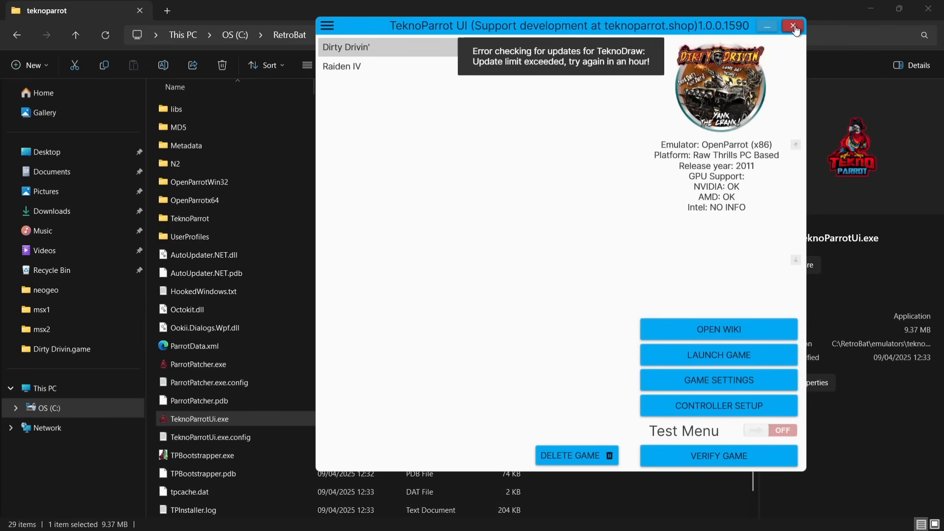
left_click(570, 455)
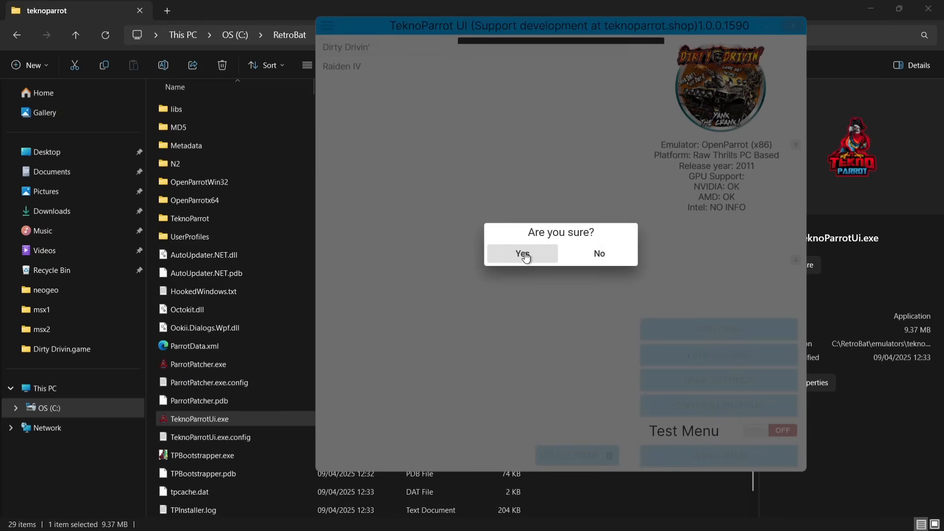
left_click(521, 253)
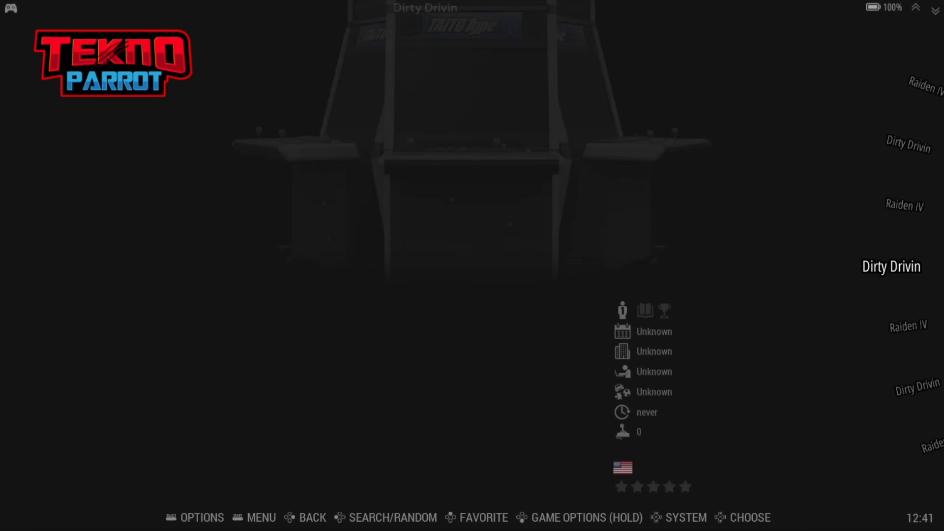
Play Raiden IV from the TeknoParrot list, then bring up RetroBat's Main Menu
scroll("down", 3)
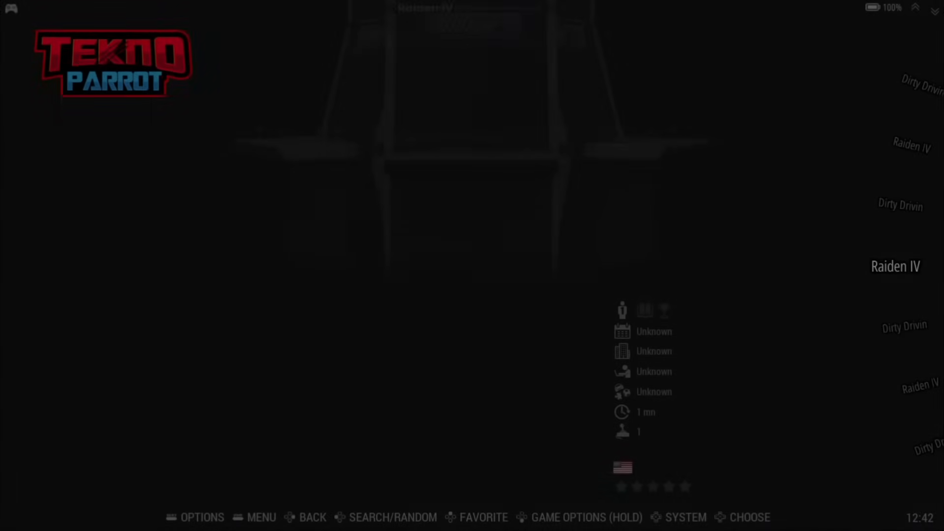
left_click(260, 516)
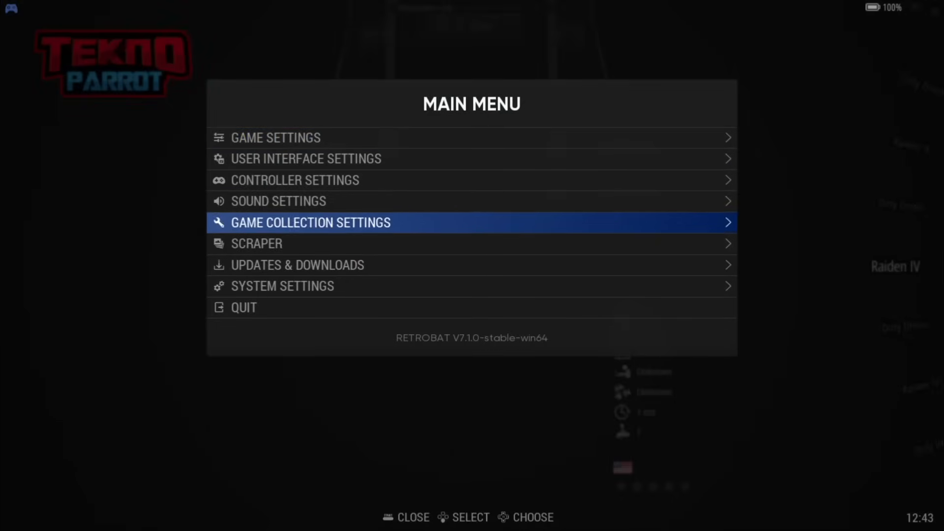
Run Scrape Now from the Scraper menu to fetch media for Raiden IV and Dirty Drivin
left_click(255, 243)
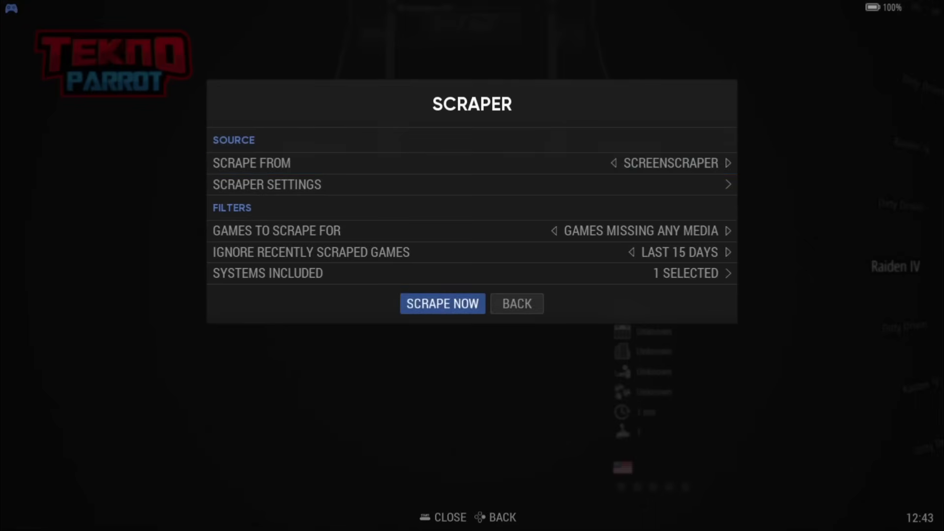
left_click(442, 304)
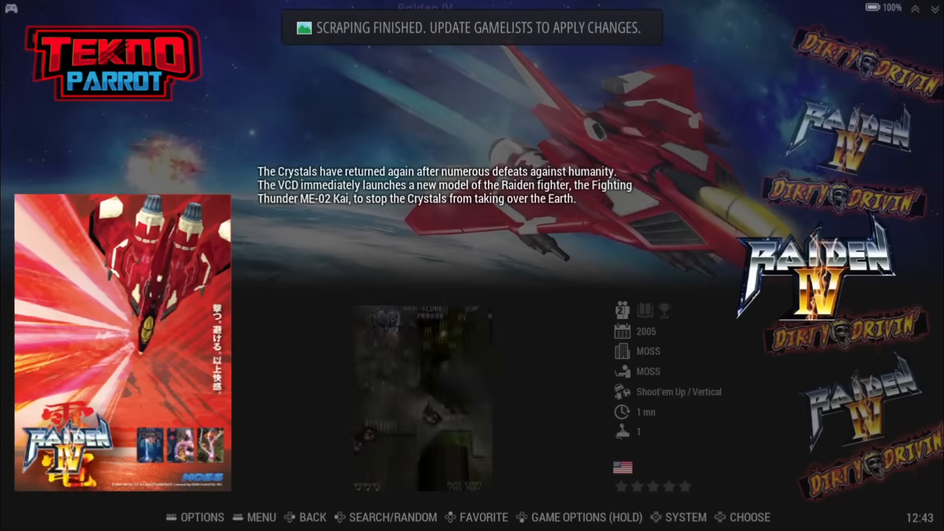
left_click(260, 517)
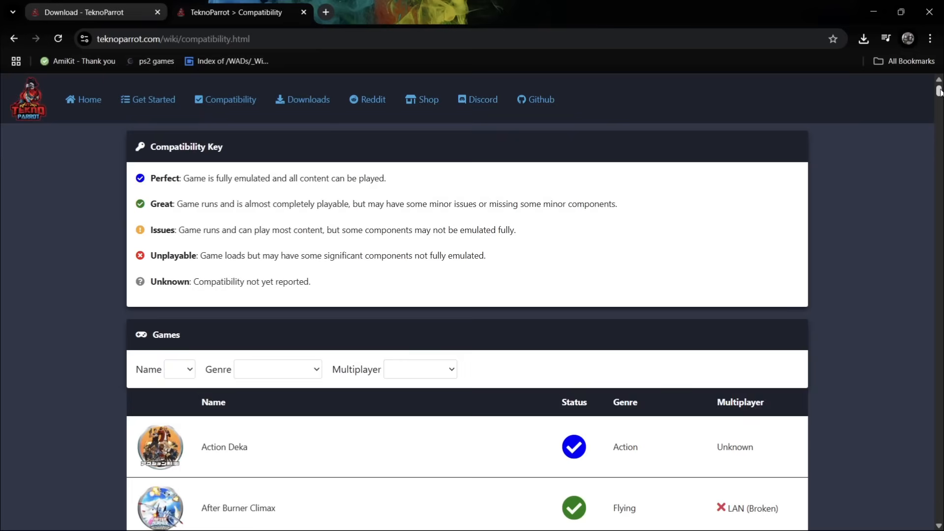
scroll("down", 3)
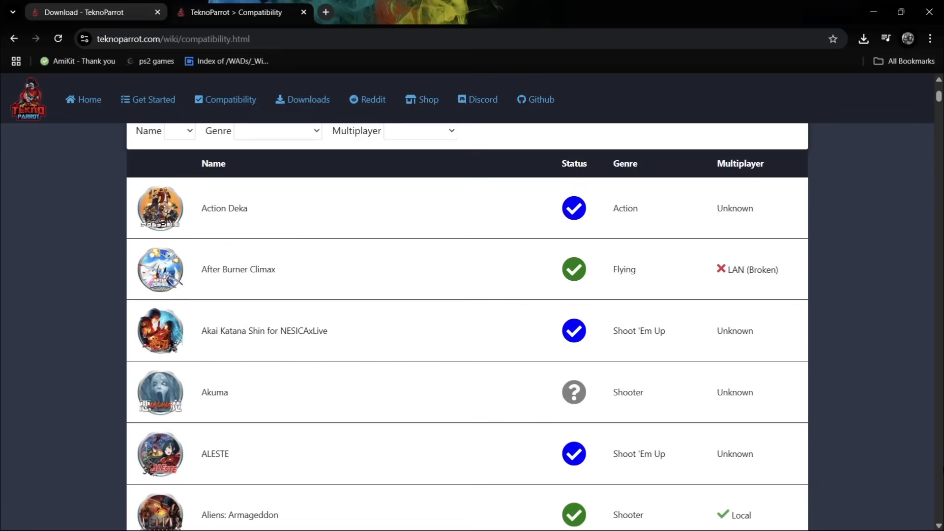
scroll("down", 3)
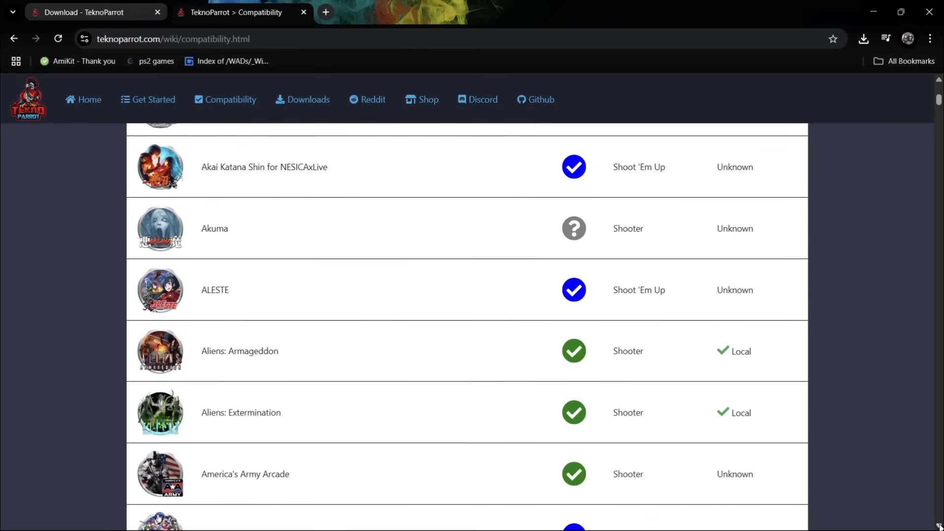
scroll("down", 3)
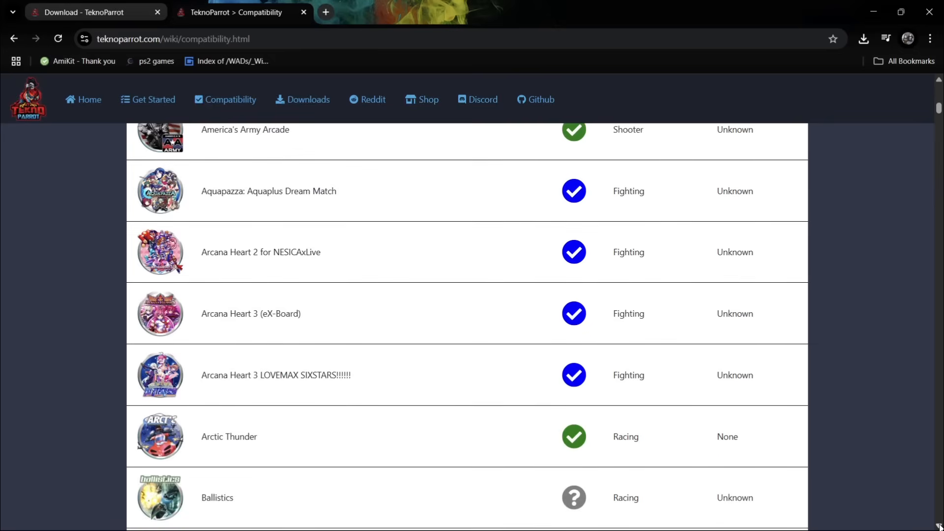
scroll("down", 3)
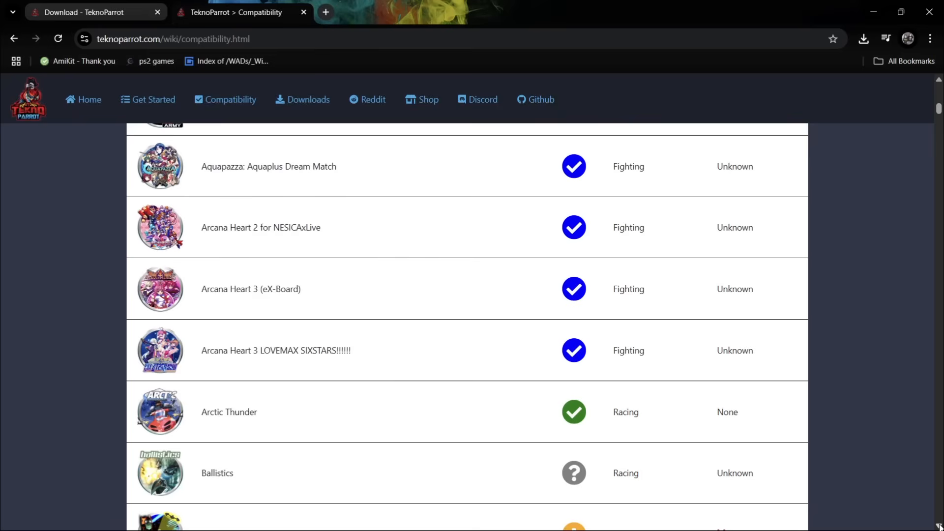
scroll("down", 3)
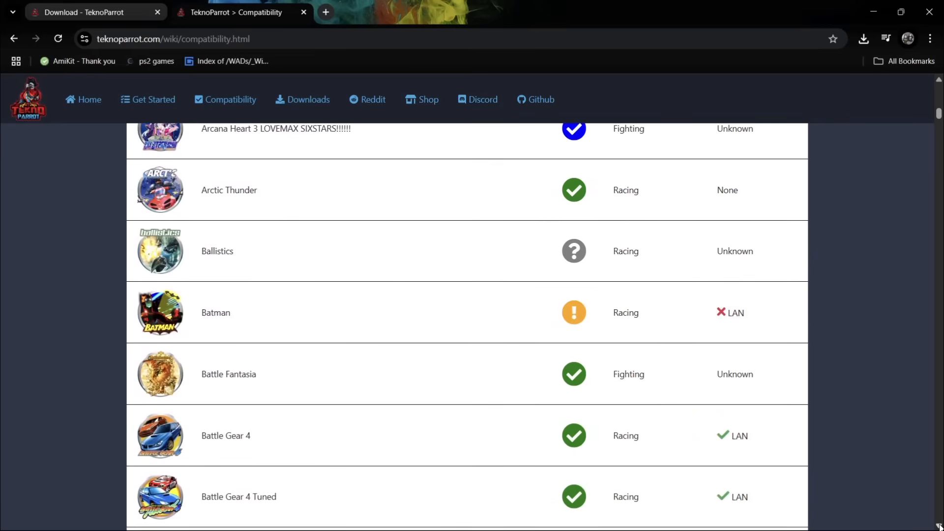